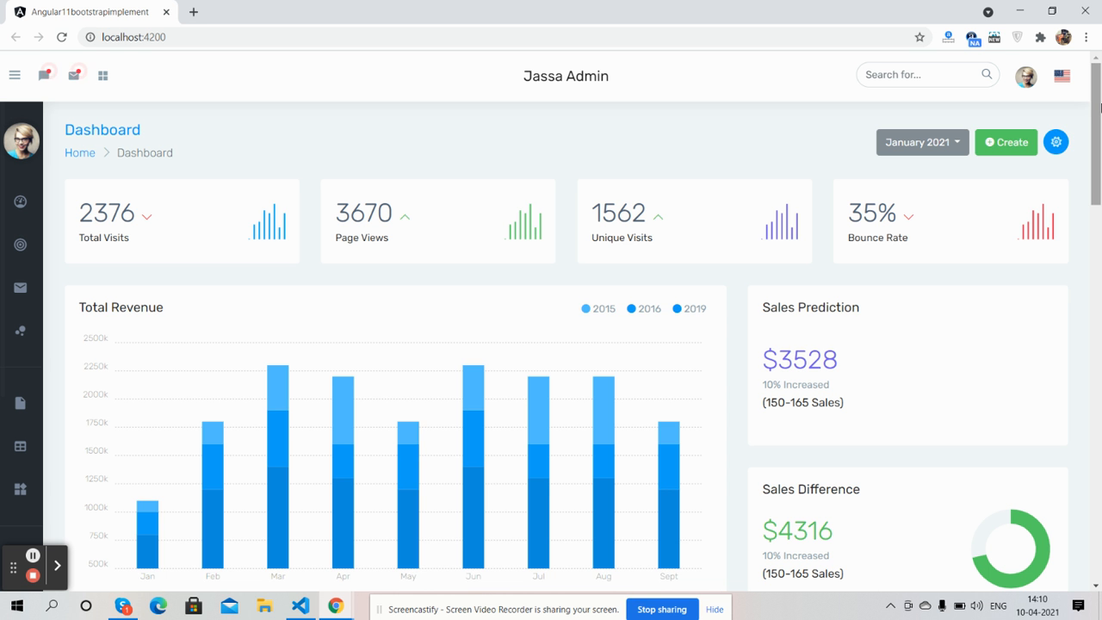
Scroll to the calendar, view the single day April 10, then return to the monthly view.
{"action": "scroll", "scroll_direction": "down", "scroll_amount": 3}
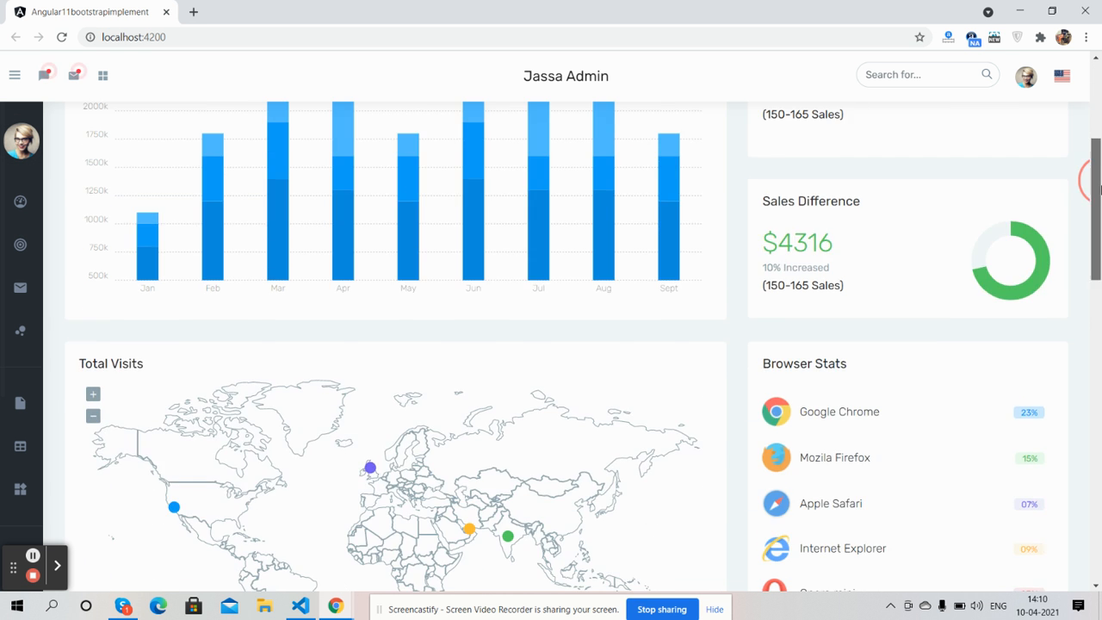
{"action": "scroll", "scroll_direction": "down", "scroll_amount": 3}
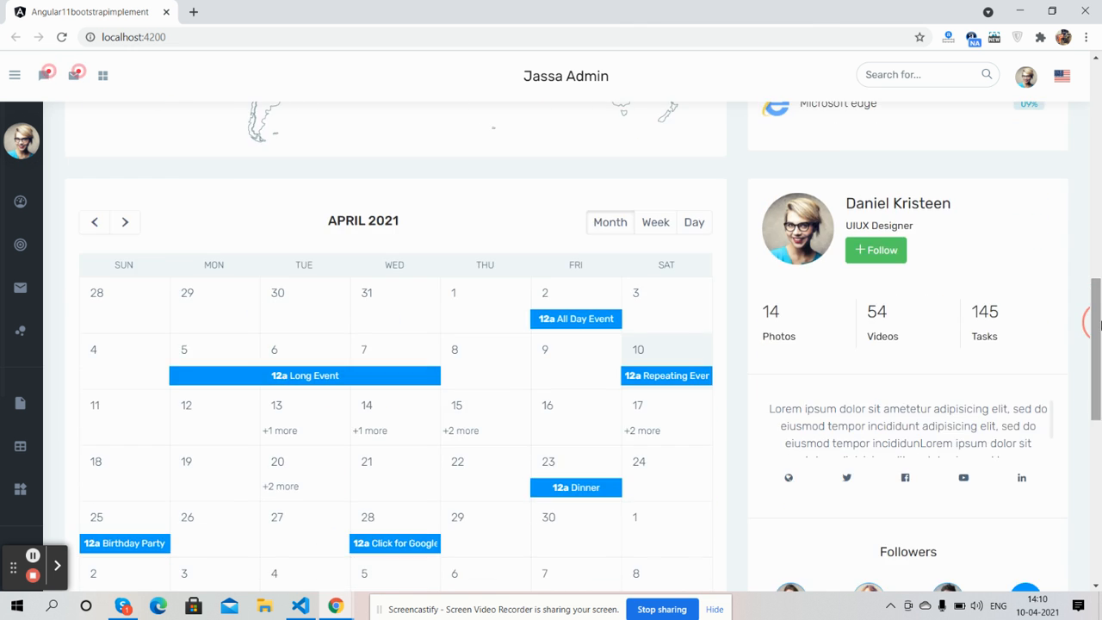
{"action": "scroll", "scroll_direction": "down", "scroll_amount": 3}
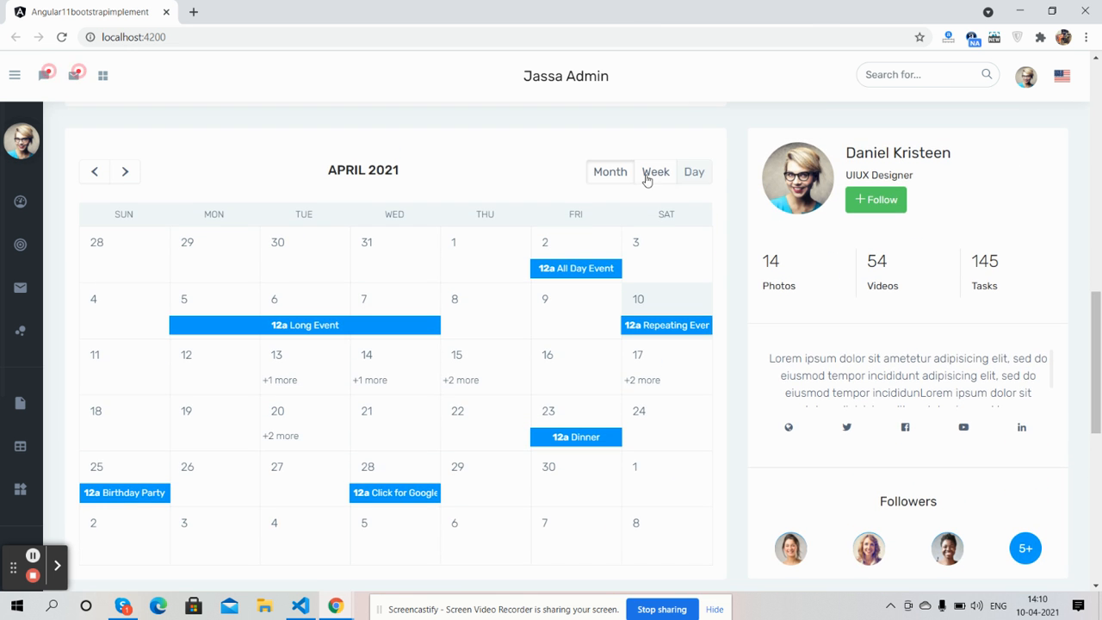
{"action": "left_click", "coordinate": [694, 172]}
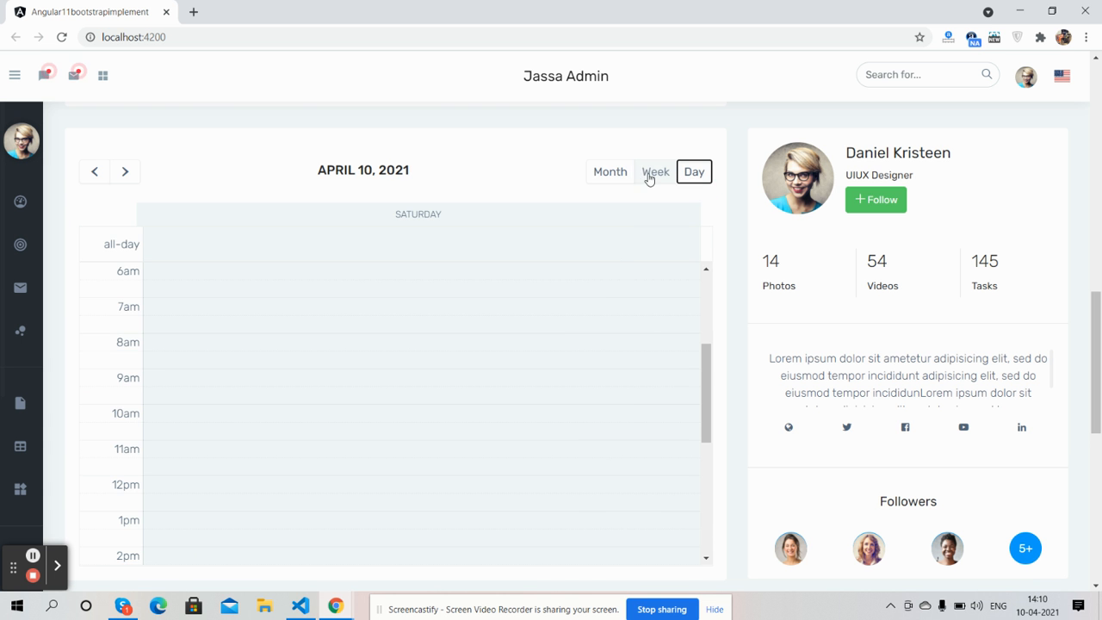
{"action": "left_click", "coordinate": [610, 172]}
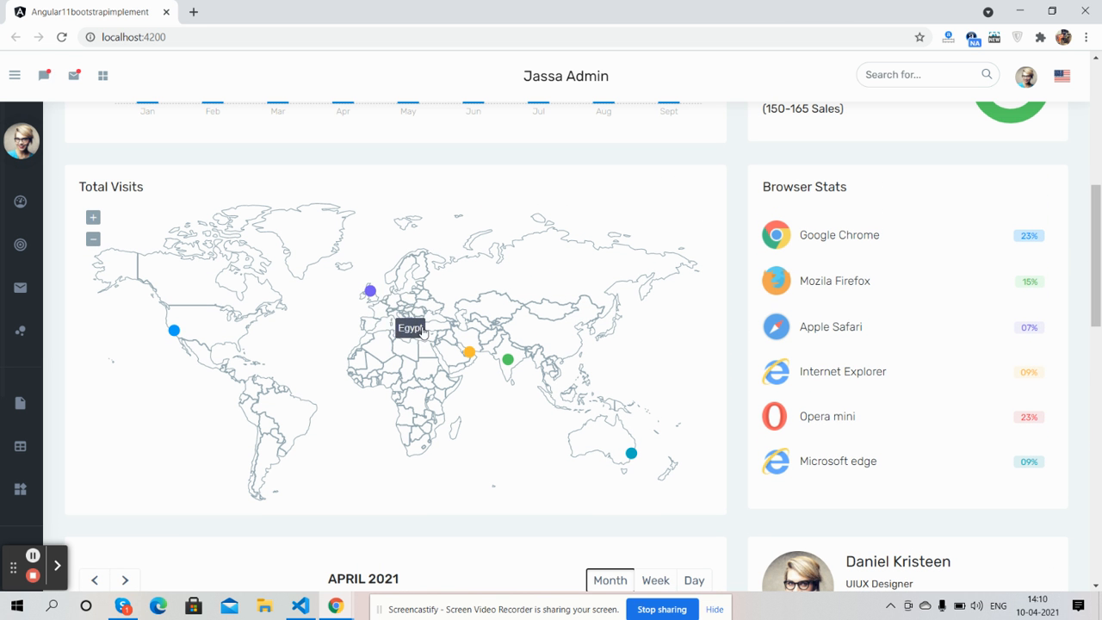
{"action": "mouse_move", "coordinate": [385, 330]}
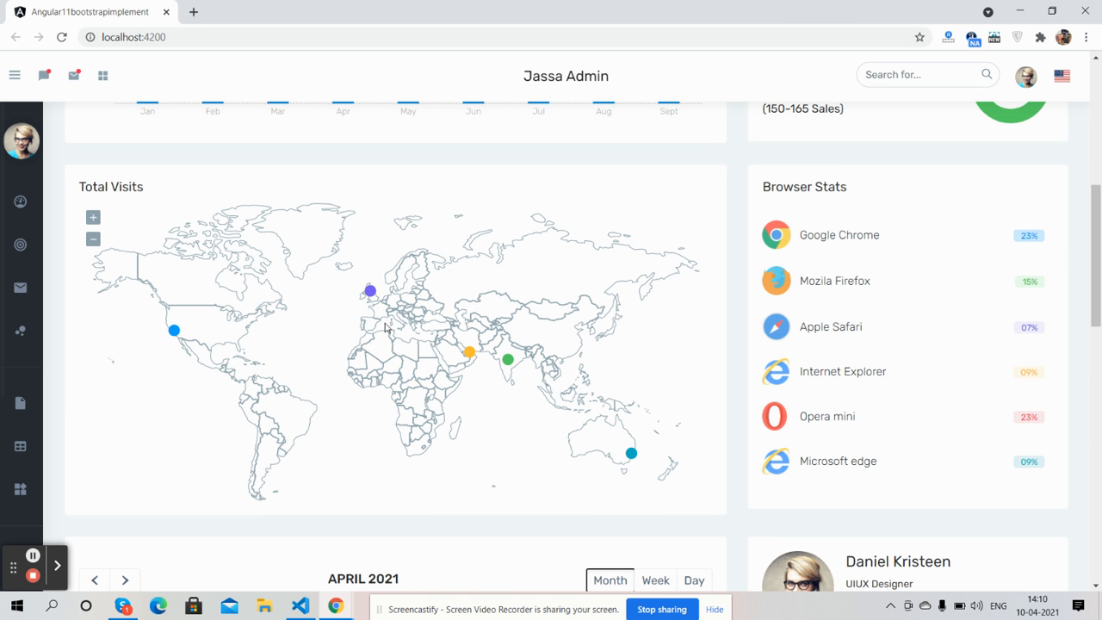
{"action": "mouse_move", "coordinate": [469, 353]}
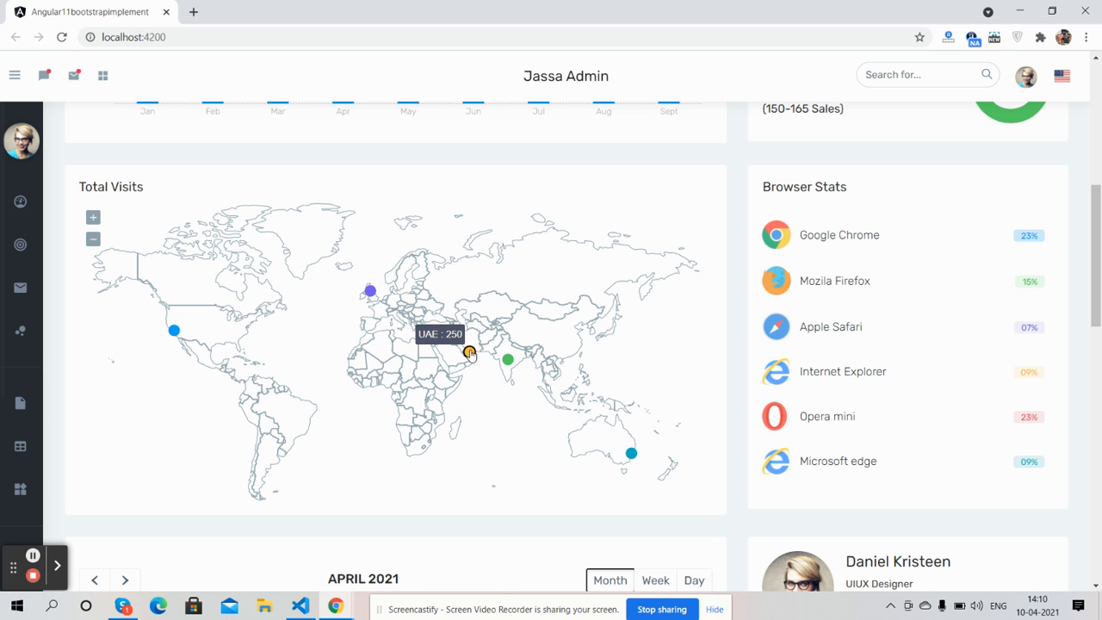
{"action": "mouse_move", "coordinate": [603, 430]}
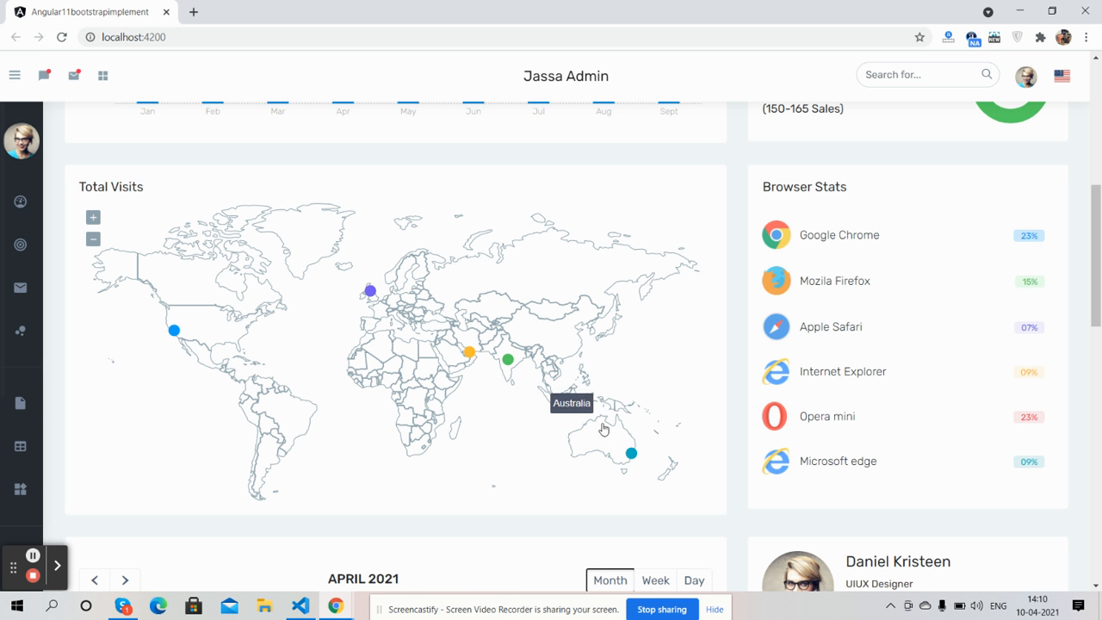
{"action": "mouse_move", "coordinate": [964, 238]}
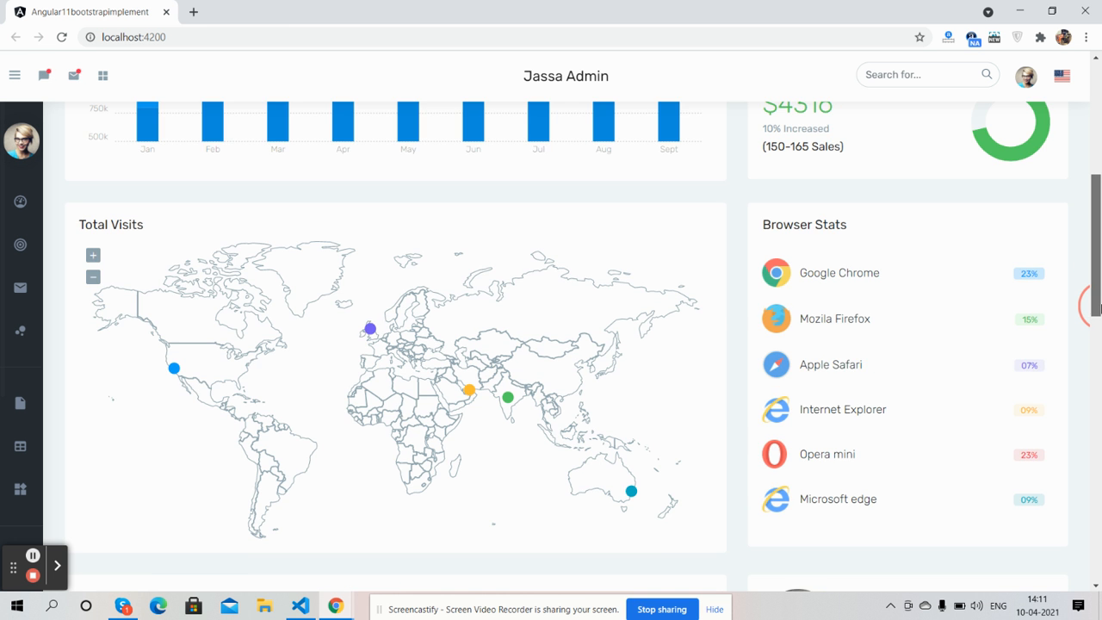
Show the mega menu with carousel, accordion and contact form, then expand the labelled sidebar.
{"action": "scroll", "scroll_direction": "up", "scroll_amount": 3}
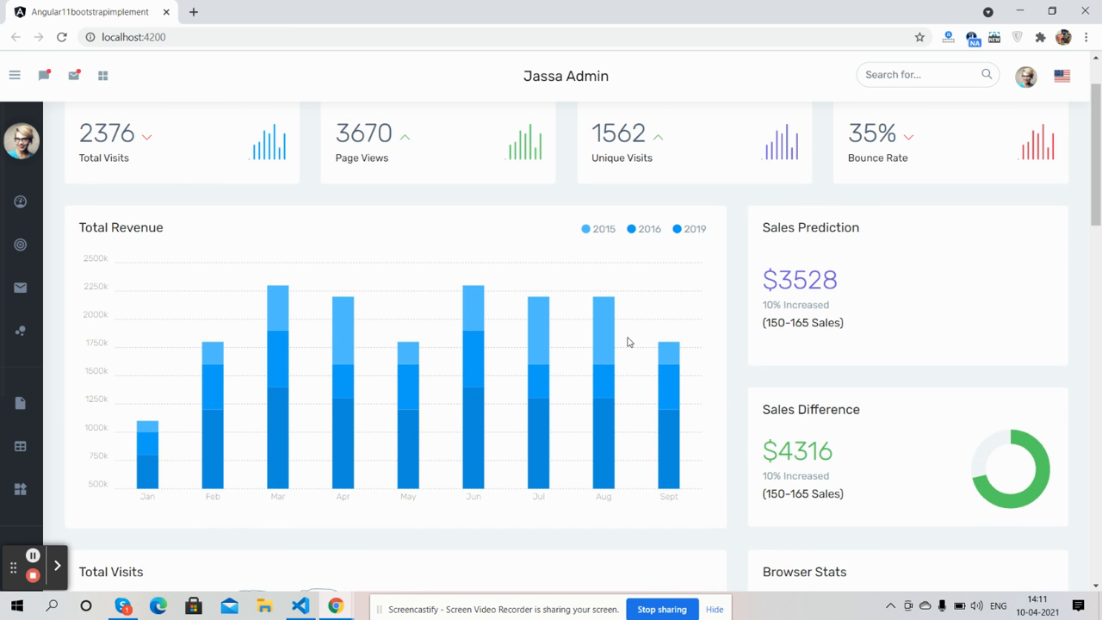
{"action": "mouse_move", "coordinate": [478, 331]}
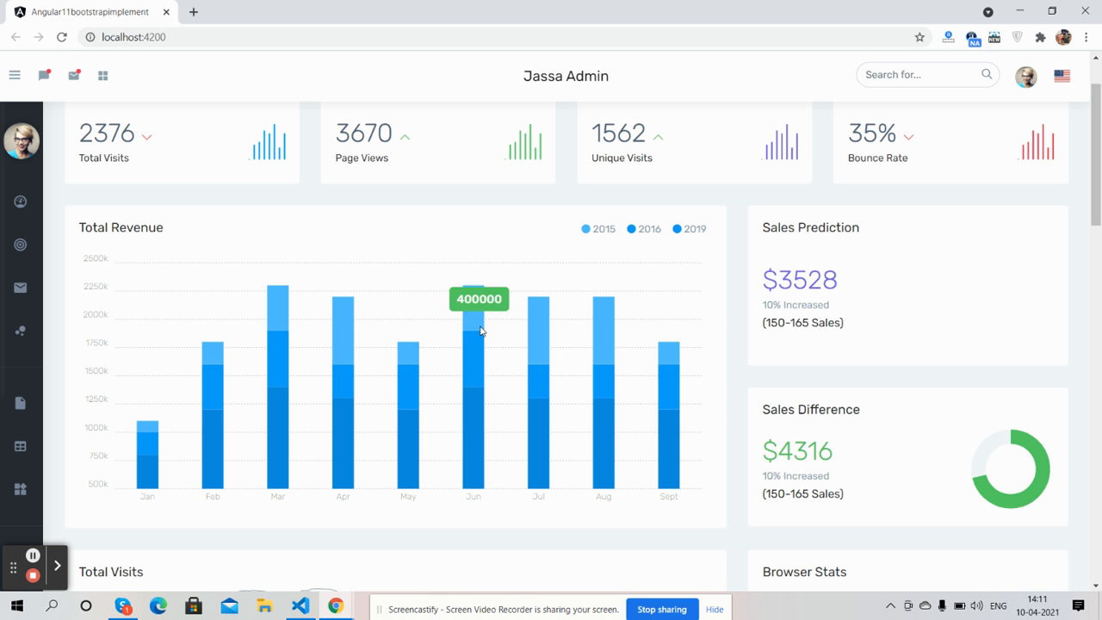
{"action": "mouse_move", "coordinate": [934, 489]}
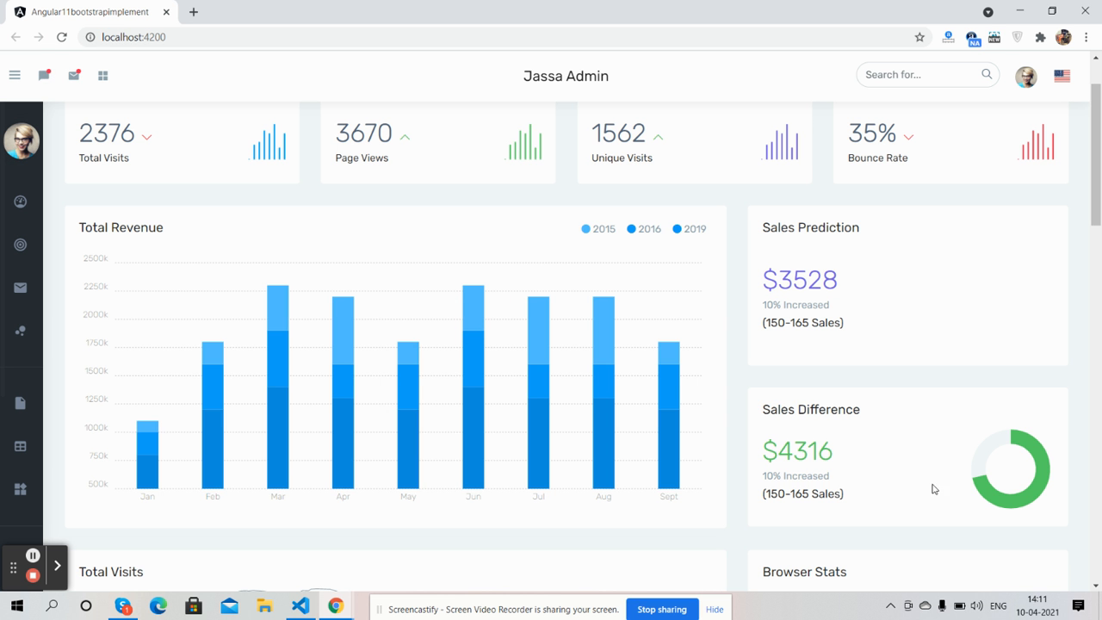
{"action": "scroll", "scroll_direction": "down", "scroll_amount": 3}
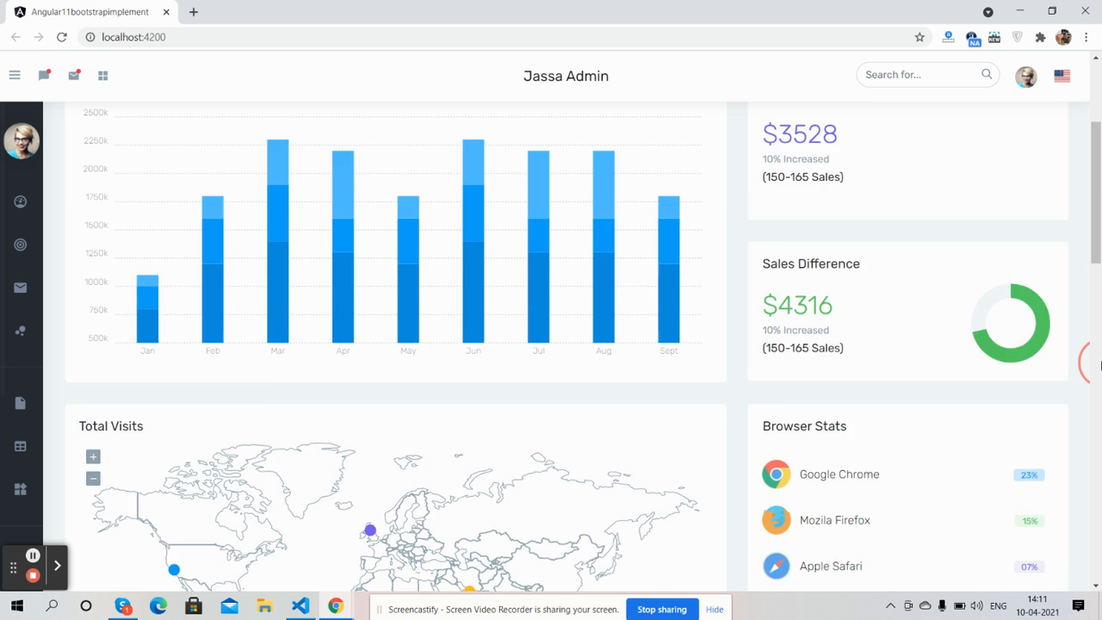
{"action": "scroll", "scroll_direction": "up", "scroll_amount": 3}
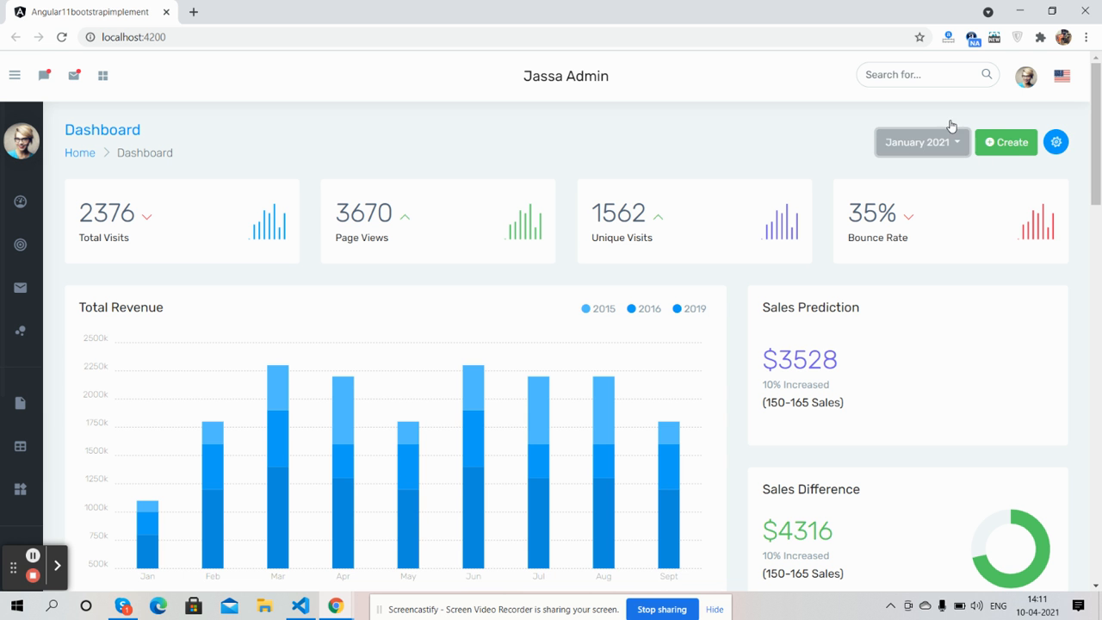
{"action": "left_click", "coordinate": [1061, 76]}
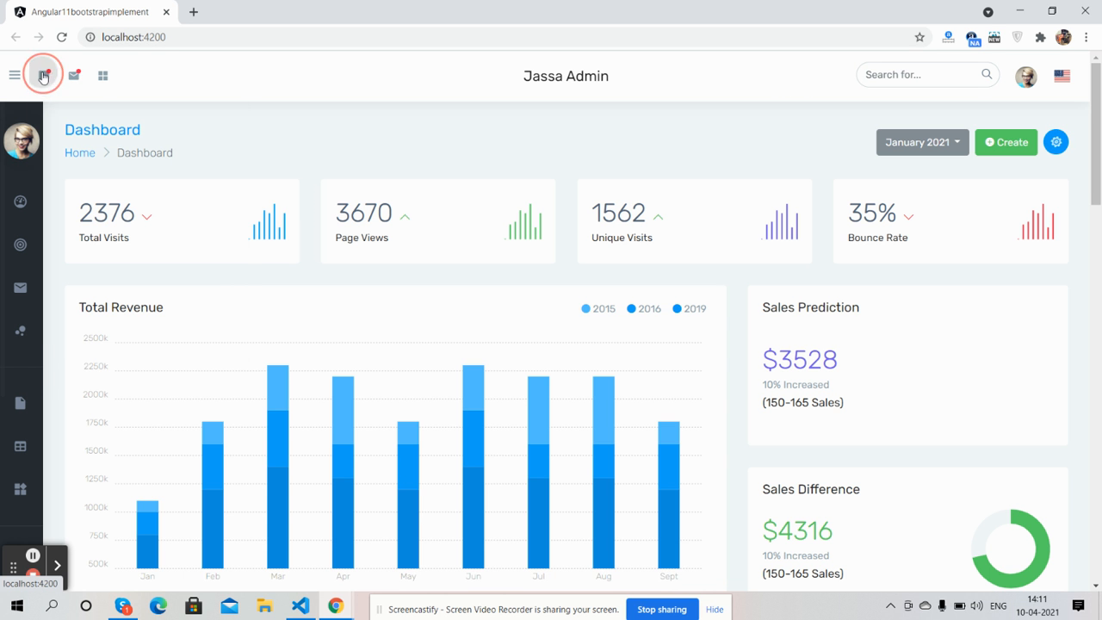
{"action": "left_click", "coordinate": [74, 75]}
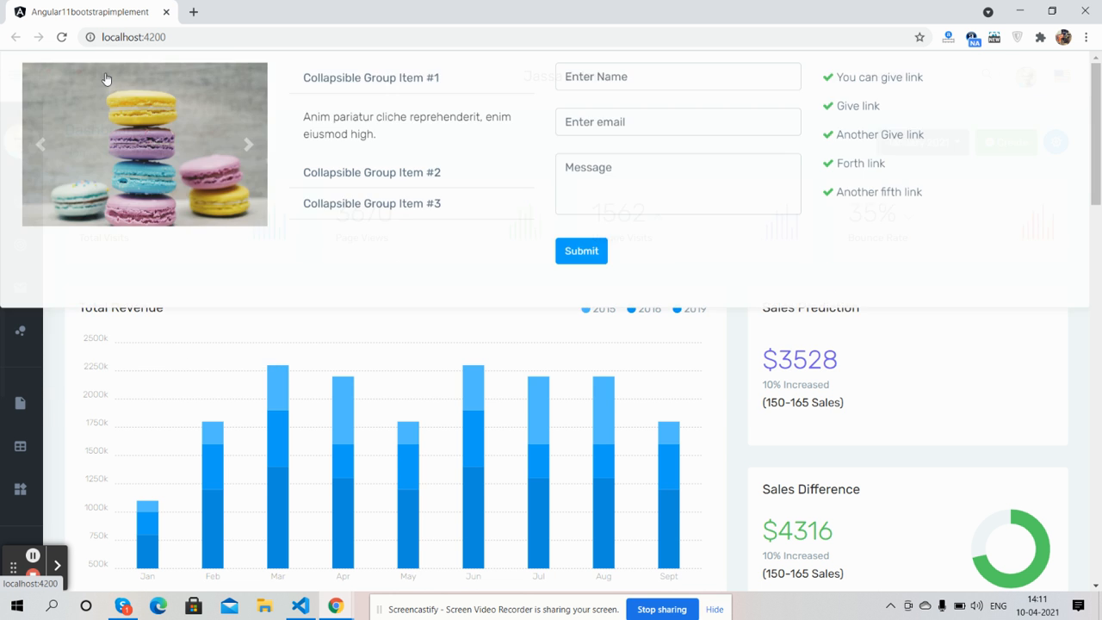
{"action": "left_click", "coordinate": [104, 76]}
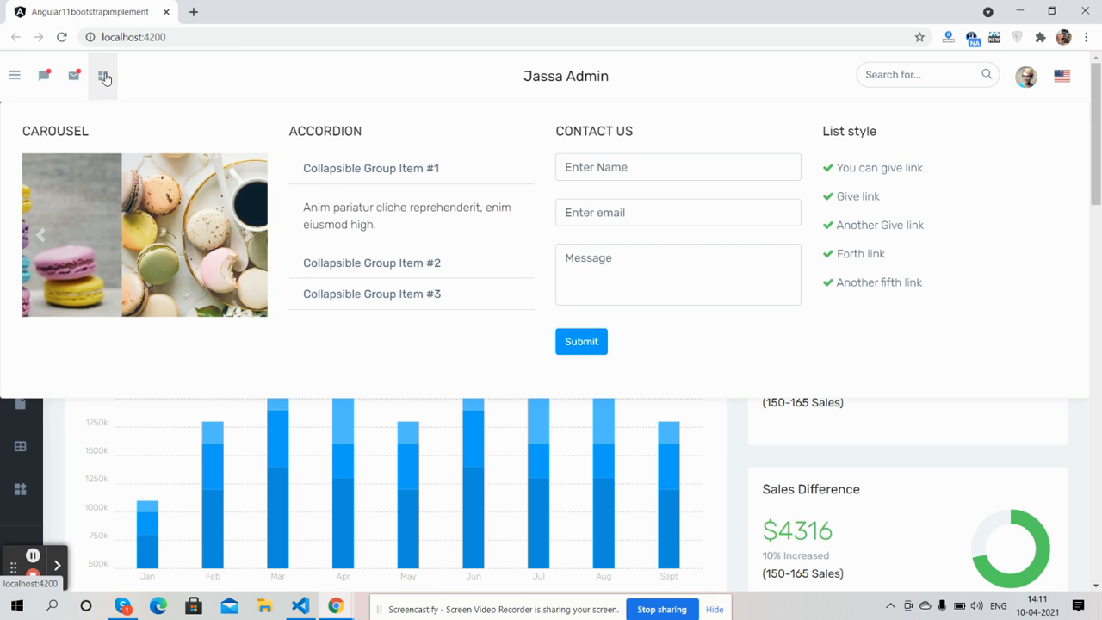
{"action": "left_click", "coordinate": [13, 76]}
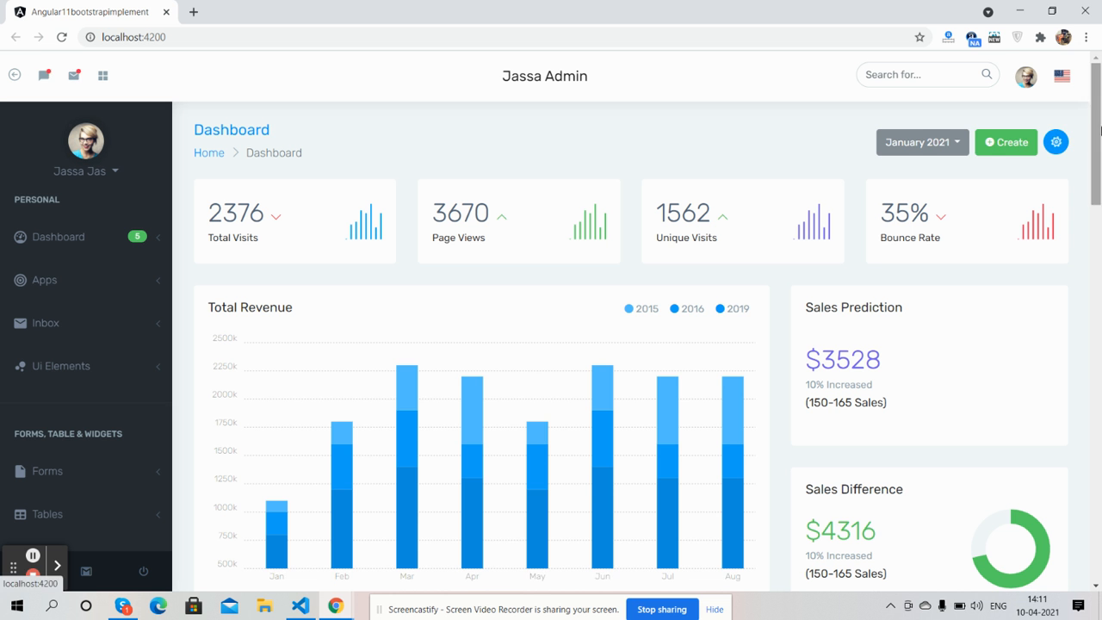
In the Service Panel, cycle the light-sidebar themes: green, red, blue, purple and teal.
{"action": "left_click", "coordinate": [1057, 141]}
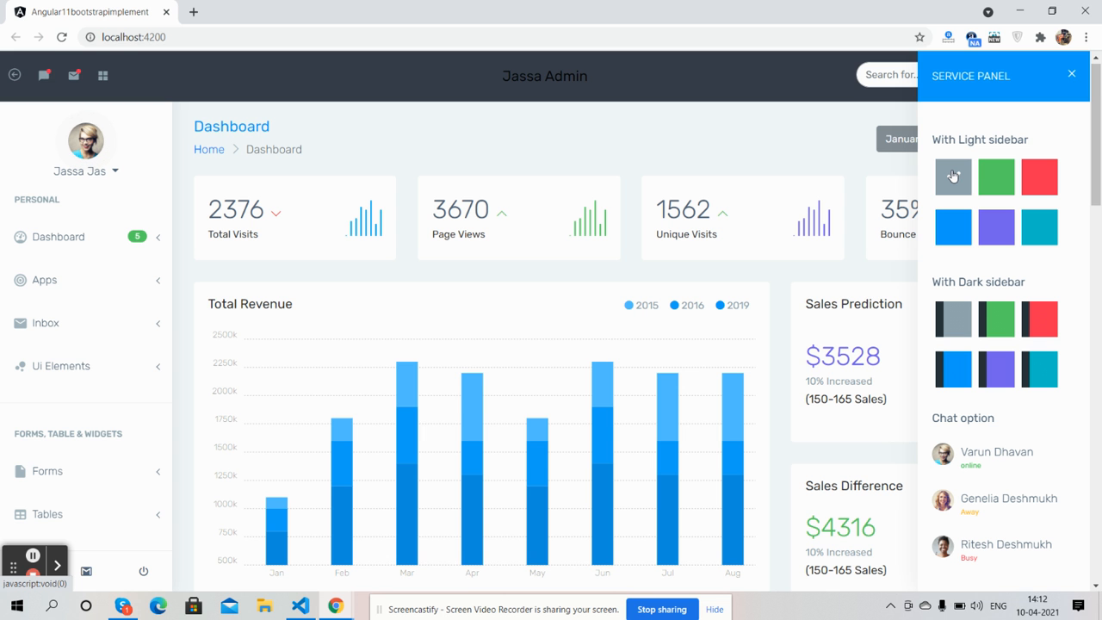
{"action": "left_click", "coordinate": [996, 176]}
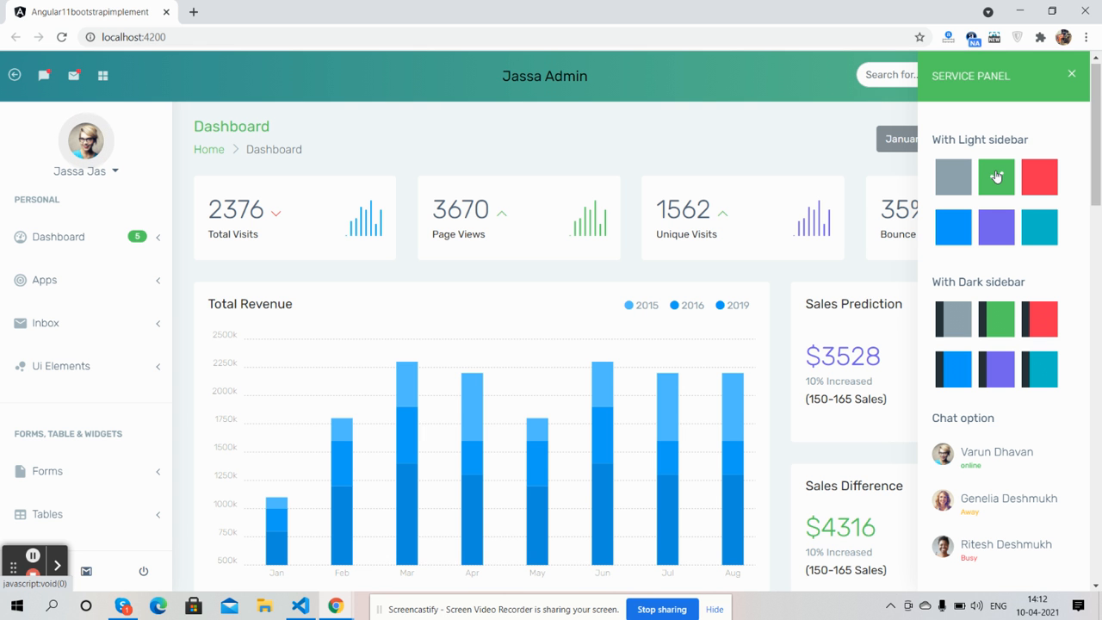
{"action": "left_click", "coordinate": [1040, 176]}
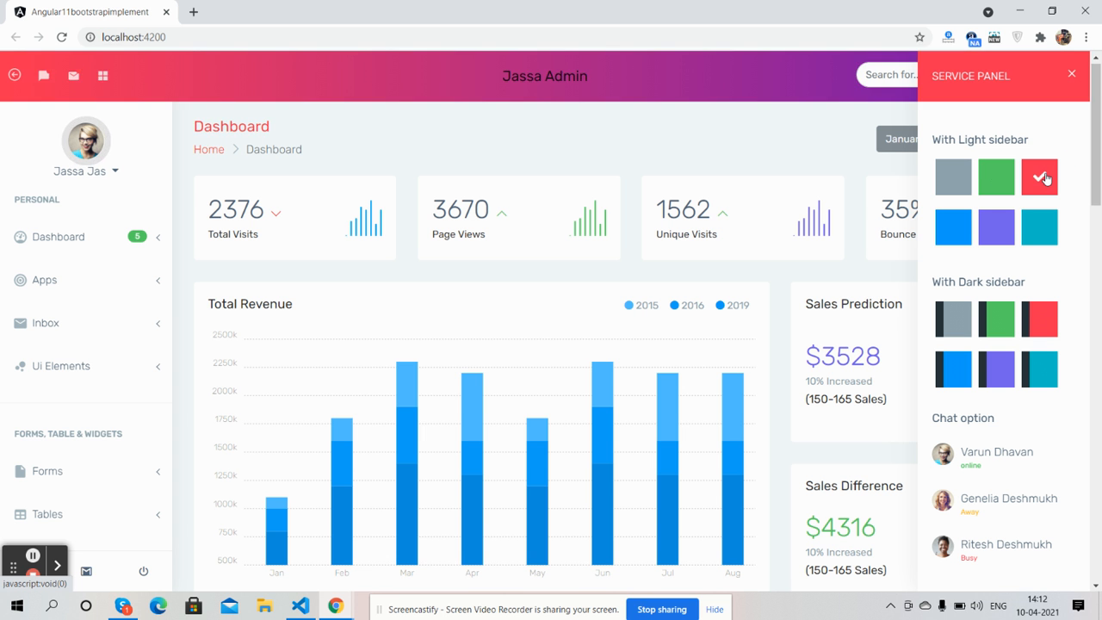
{"action": "left_click", "coordinate": [954, 227]}
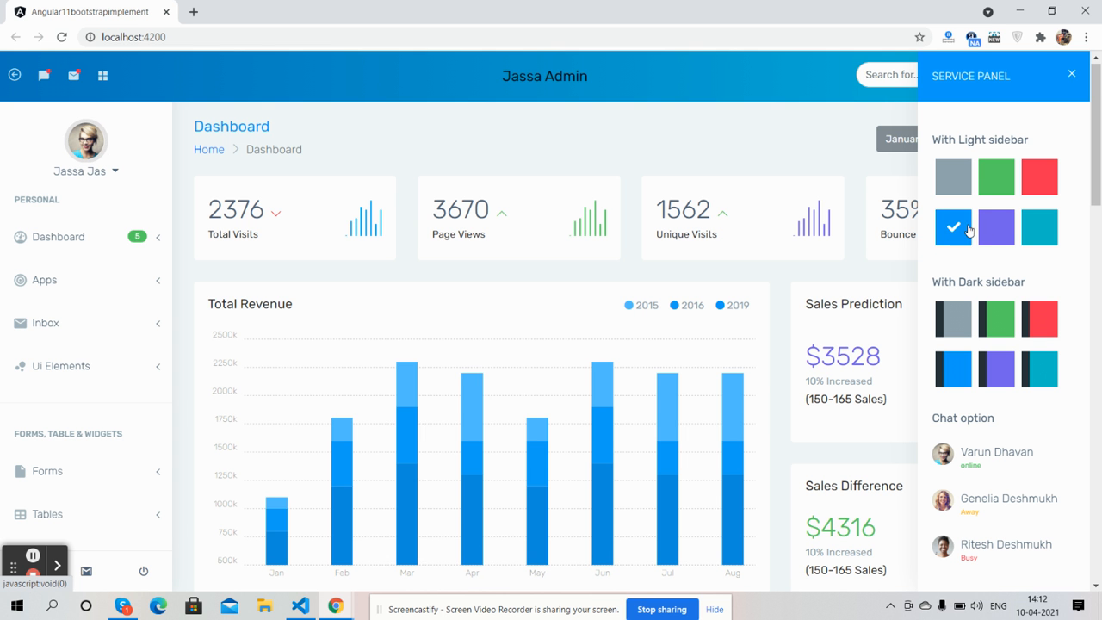
{"action": "left_click", "coordinate": [1040, 227]}
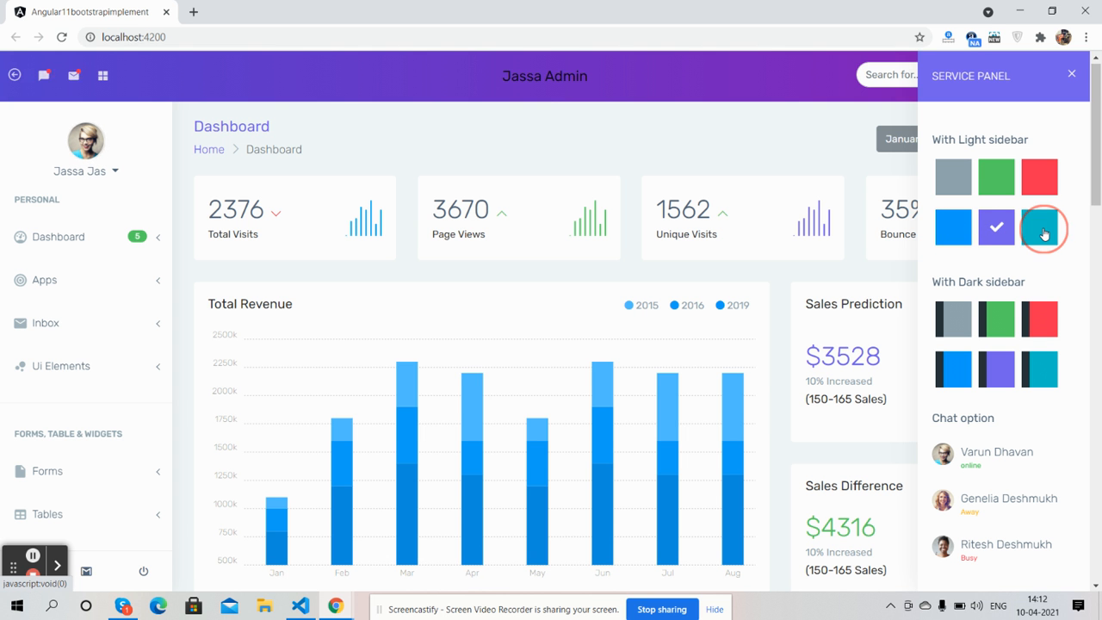
{"action": "left_click", "coordinate": [1040, 228]}
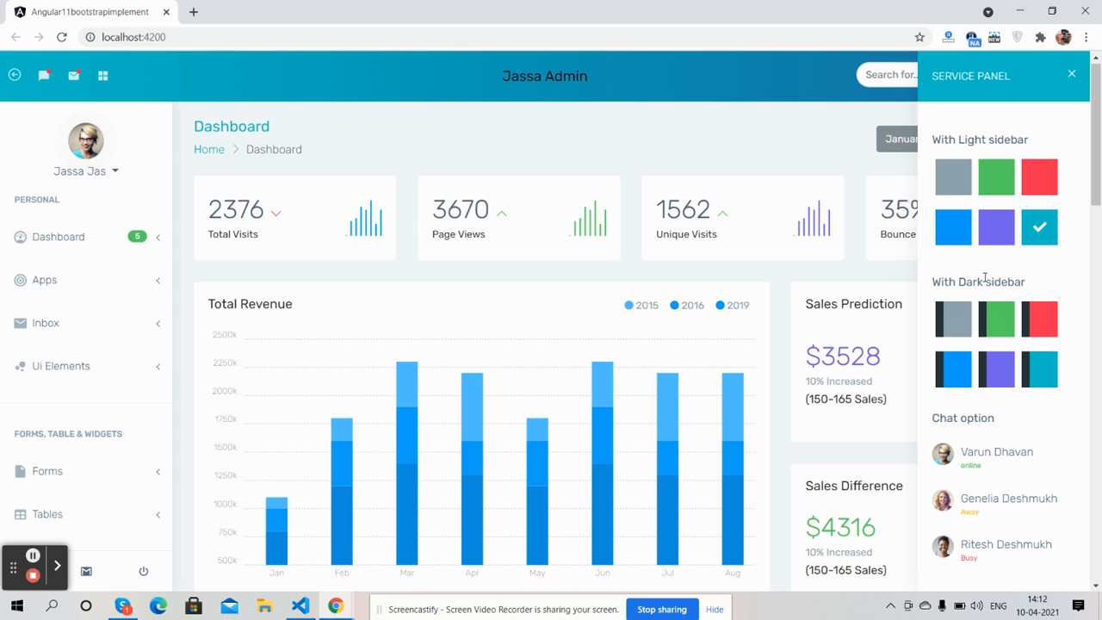
Try grey, green and red dark-sidebar themes, settle on a teal header, and close the panel.
{"action": "left_click", "coordinate": [954, 318]}
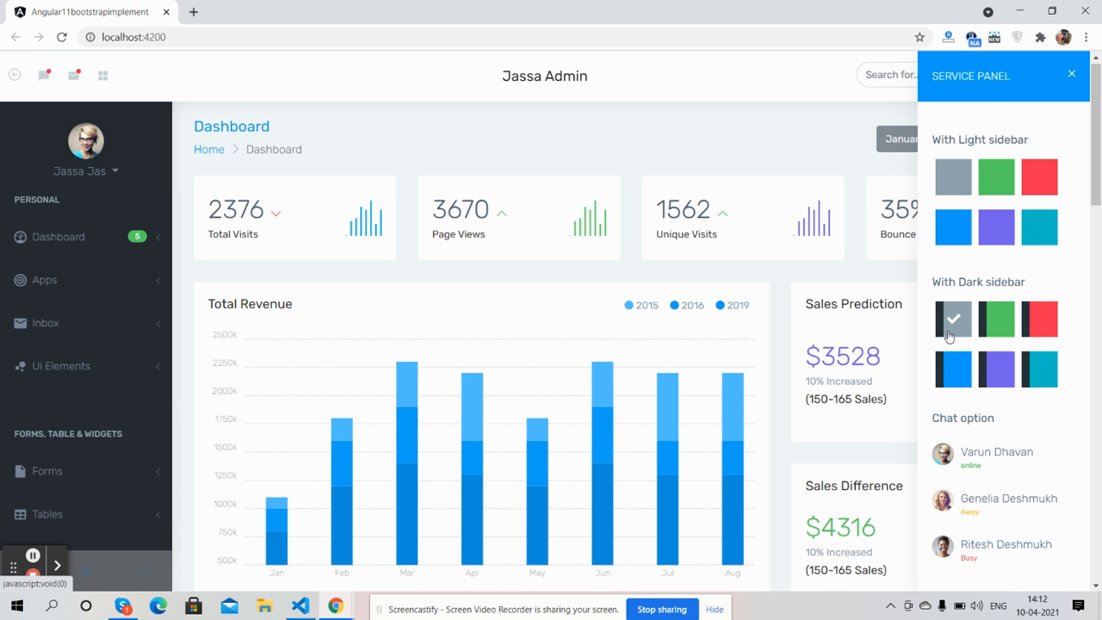
{"action": "left_click", "coordinate": [996, 319]}
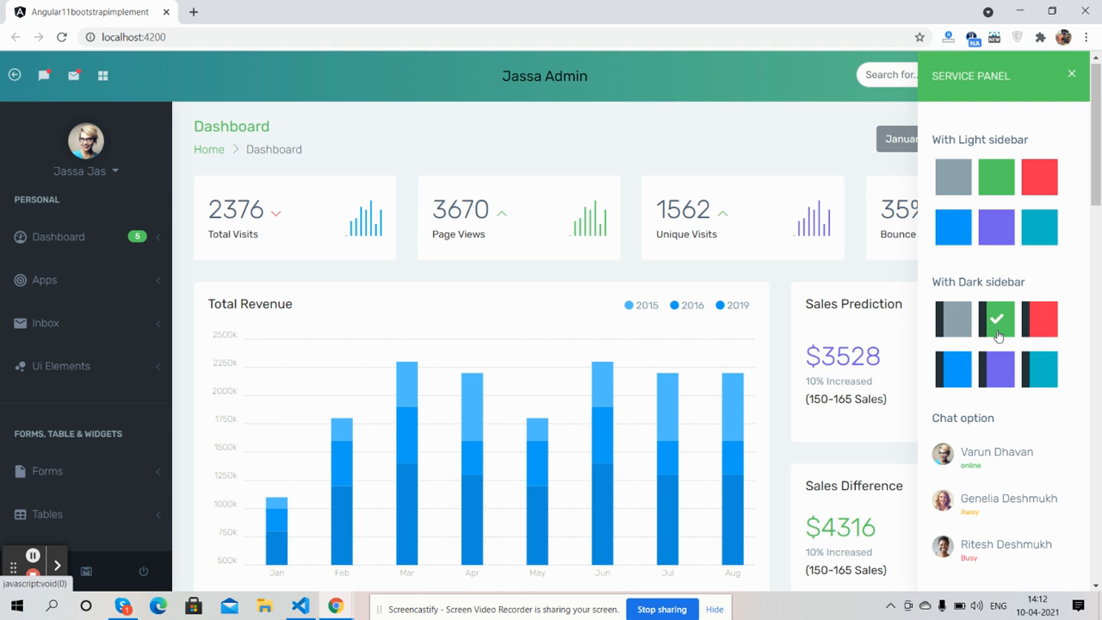
{"action": "left_click", "coordinate": [1040, 318]}
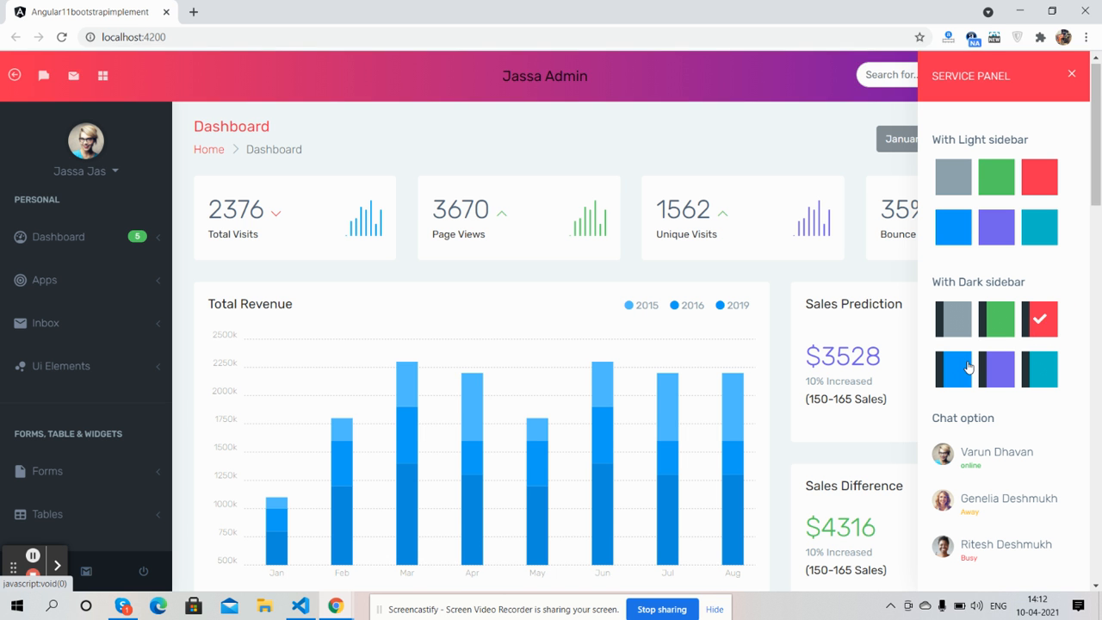
{"action": "left_click", "coordinate": [997, 369]}
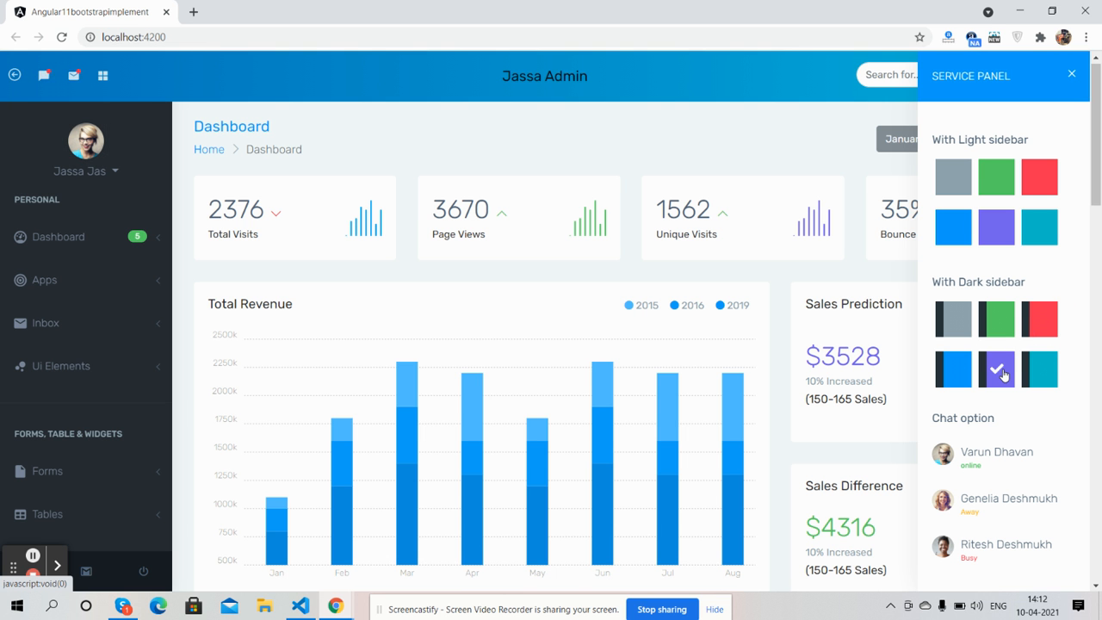
{"action": "left_click", "coordinate": [1040, 368]}
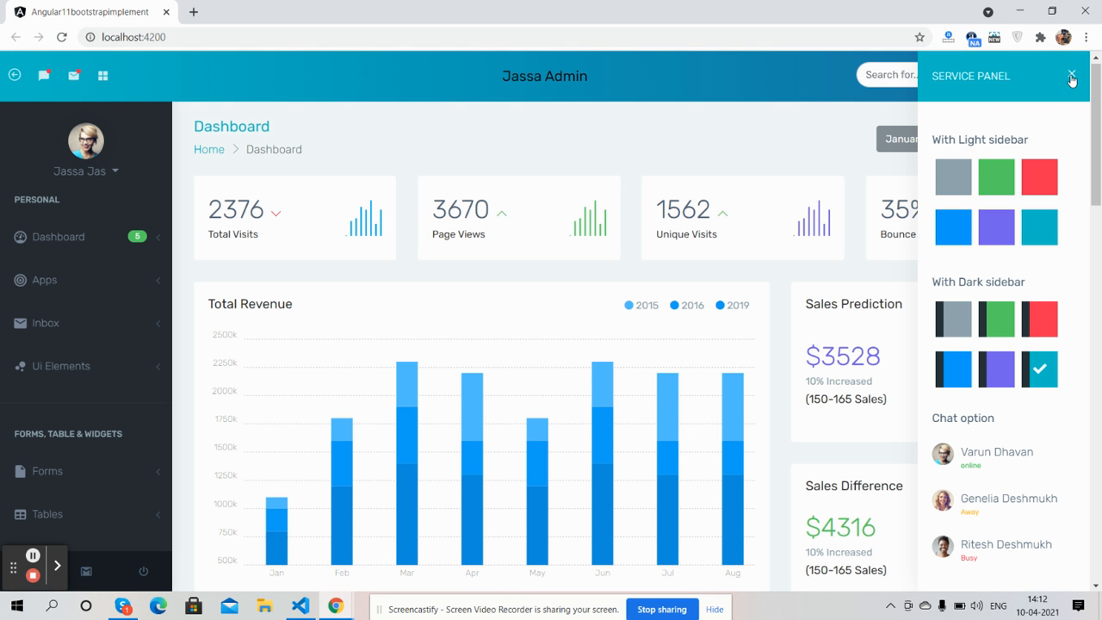
{"action": "left_click", "coordinate": [1072, 76]}
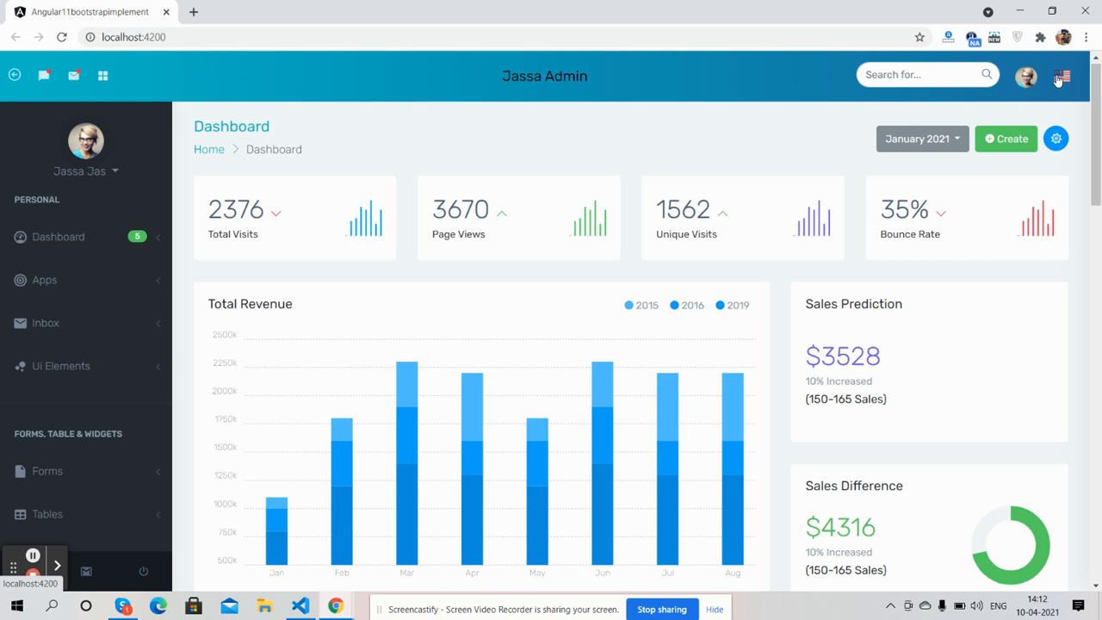
{"action": "left_click", "coordinate": [1027, 75]}
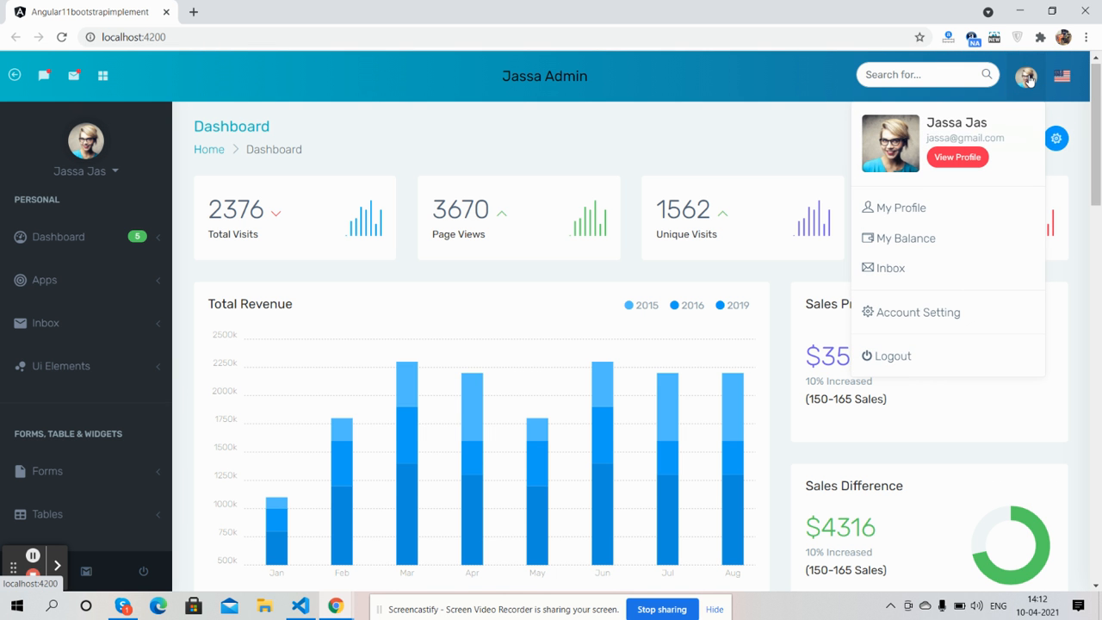
{"action": "left_click", "coordinate": [1026, 76]}
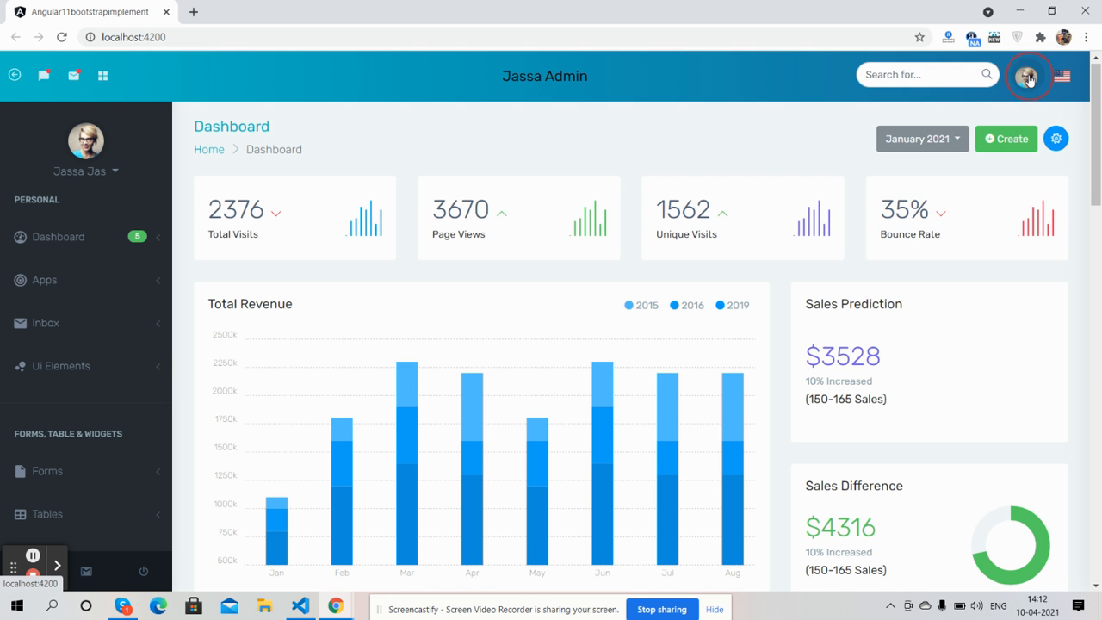
{"action": "left_click", "coordinate": [1028, 76]}
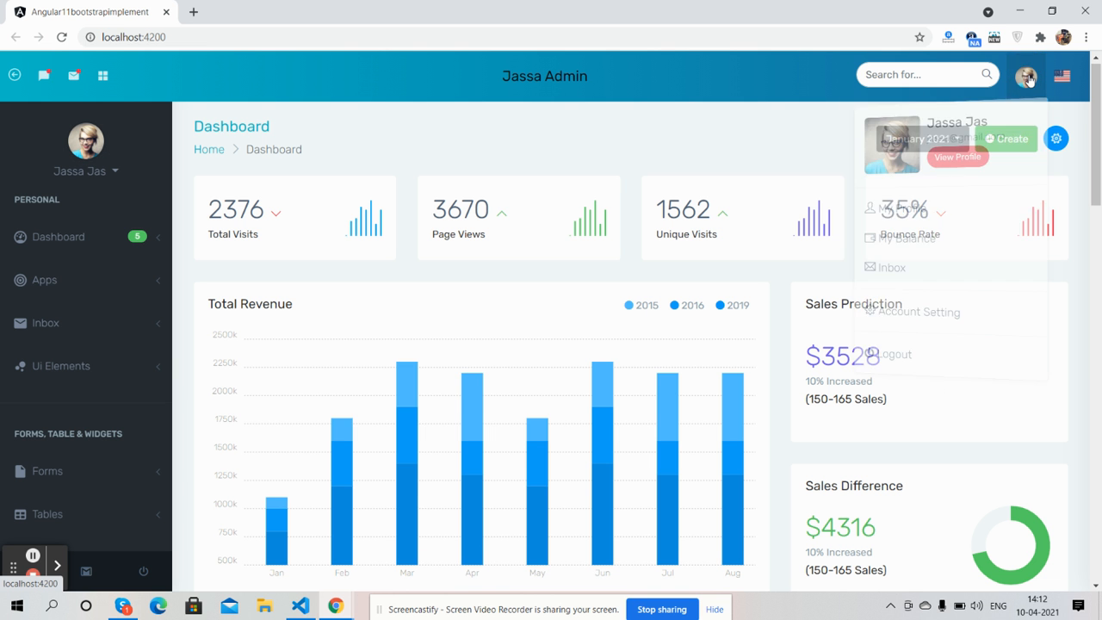
{"action": "left_click", "coordinate": [1026, 75]}
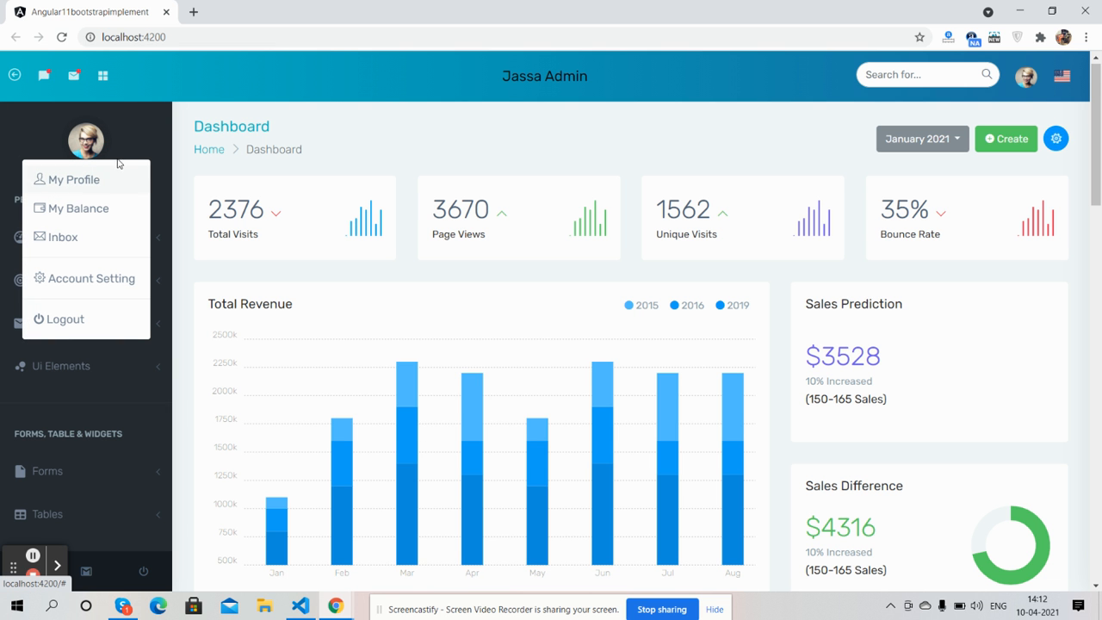
{"action": "left_click", "coordinate": [86, 141]}
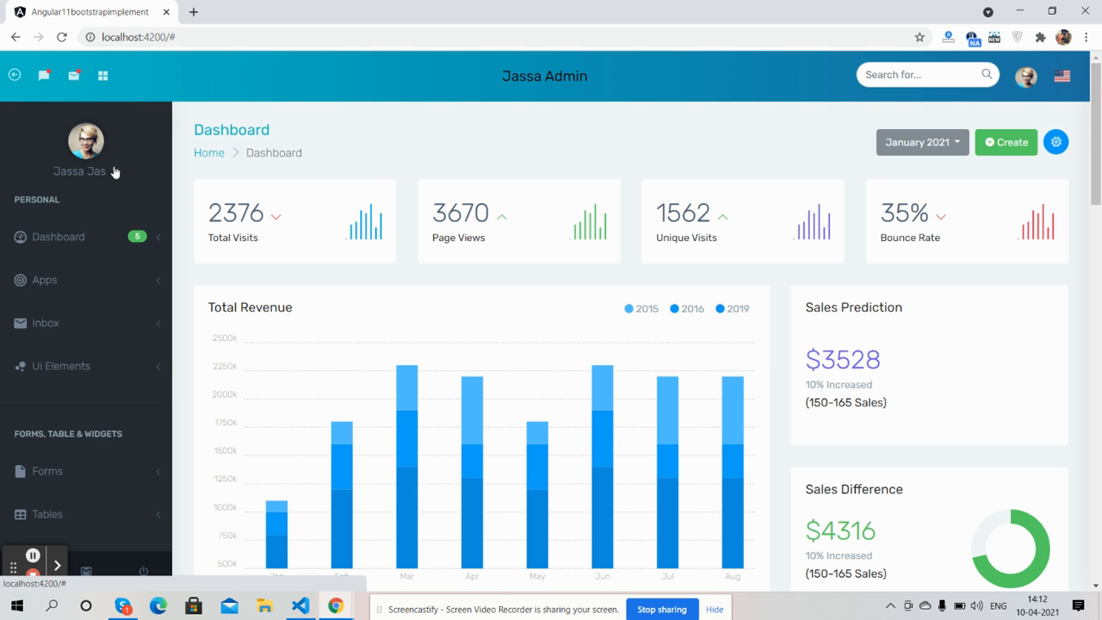
{"action": "left_click", "coordinate": [80, 170]}
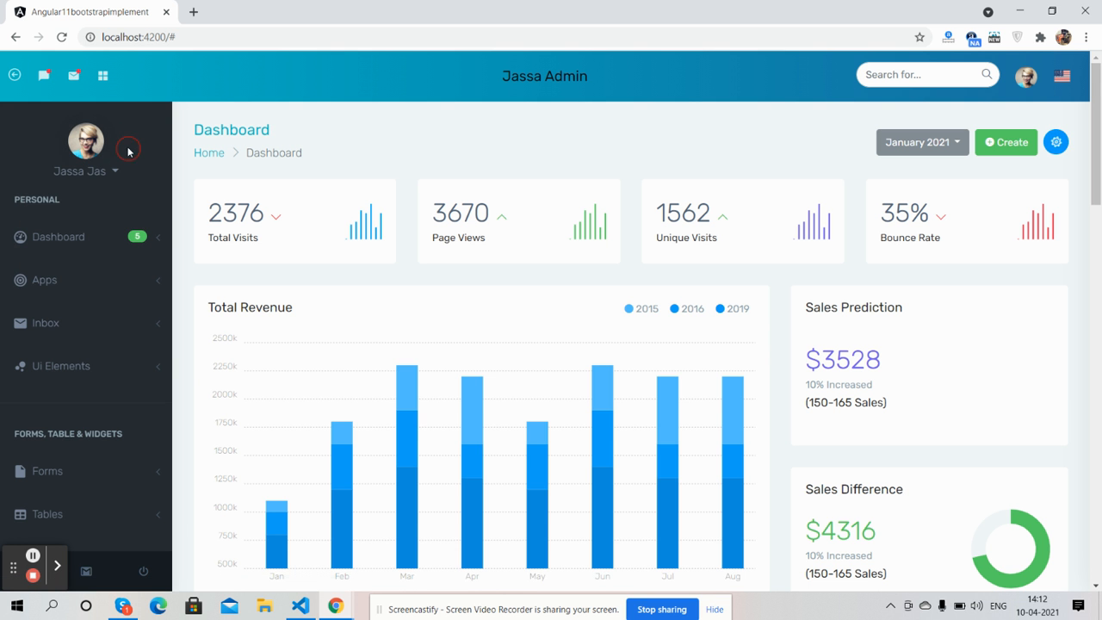
{"action": "left_click", "coordinate": [58, 238]}
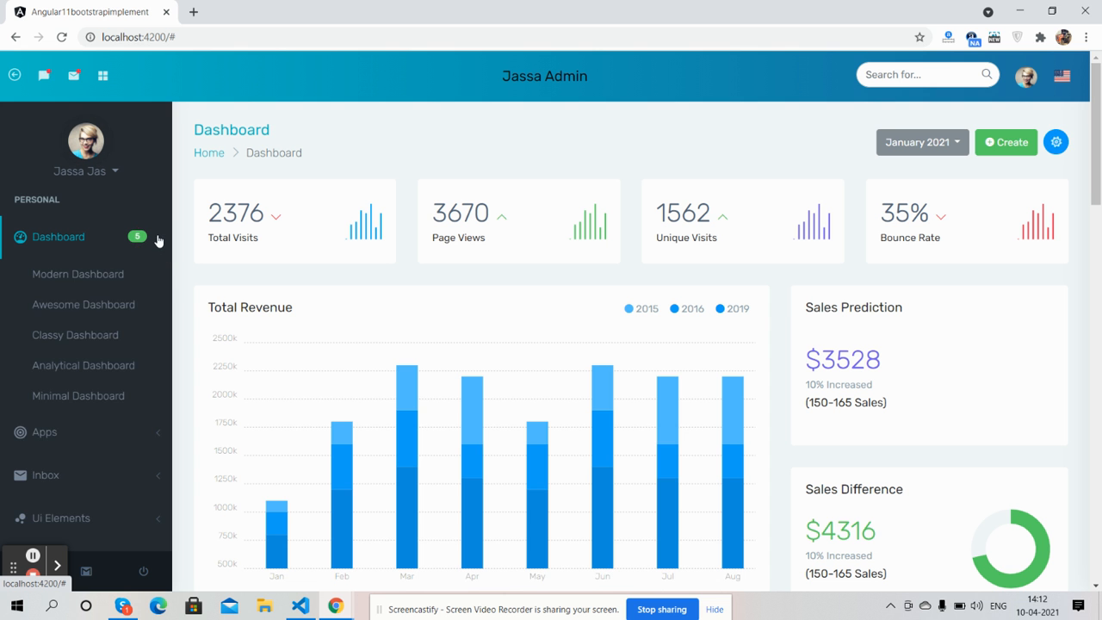
{"action": "left_click", "coordinate": [59, 238]}
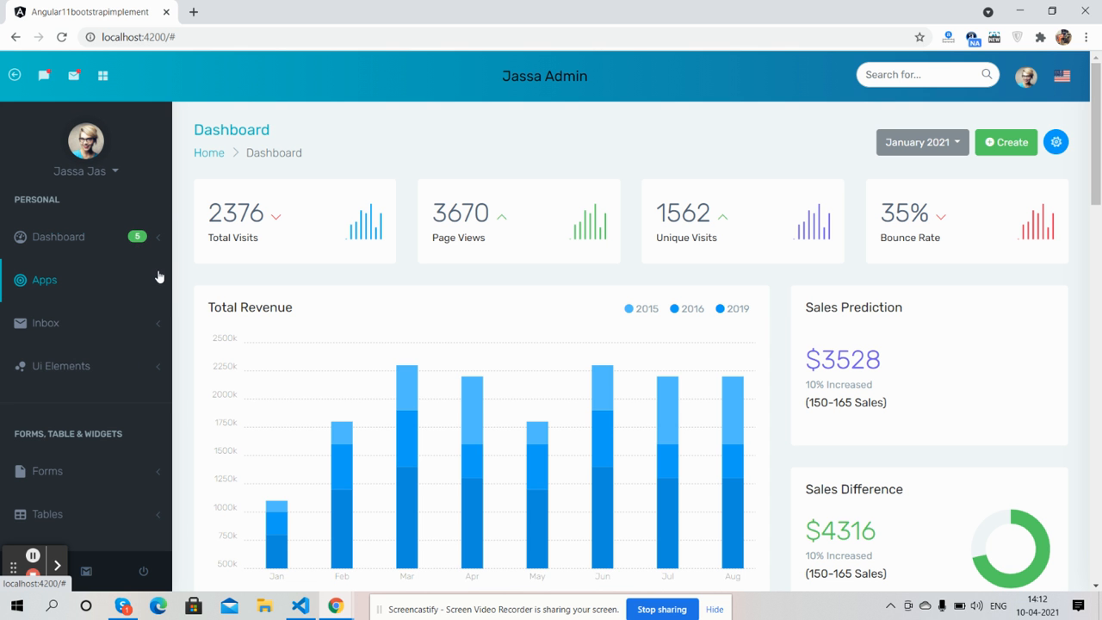
{"action": "mouse_move", "coordinate": [158, 296]}
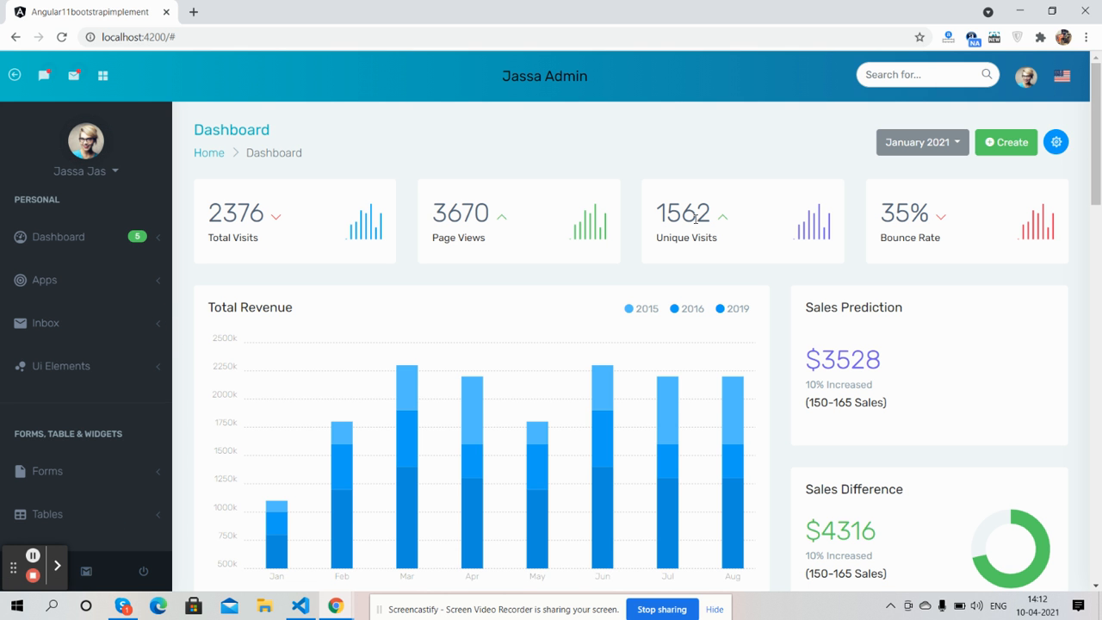
Scroll past the map and calendar to the chat panel and recent messages list.
{"action": "scroll", "scroll_direction": "down", "scroll_amount": 3}
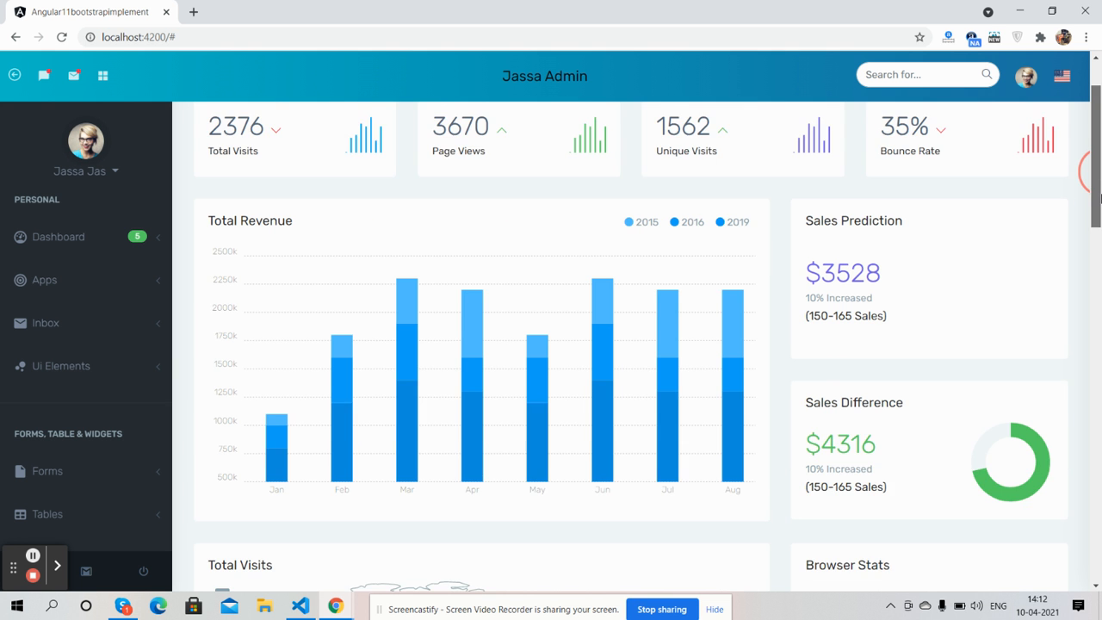
{"action": "scroll", "scroll_direction": "down", "scroll_amount": 3}
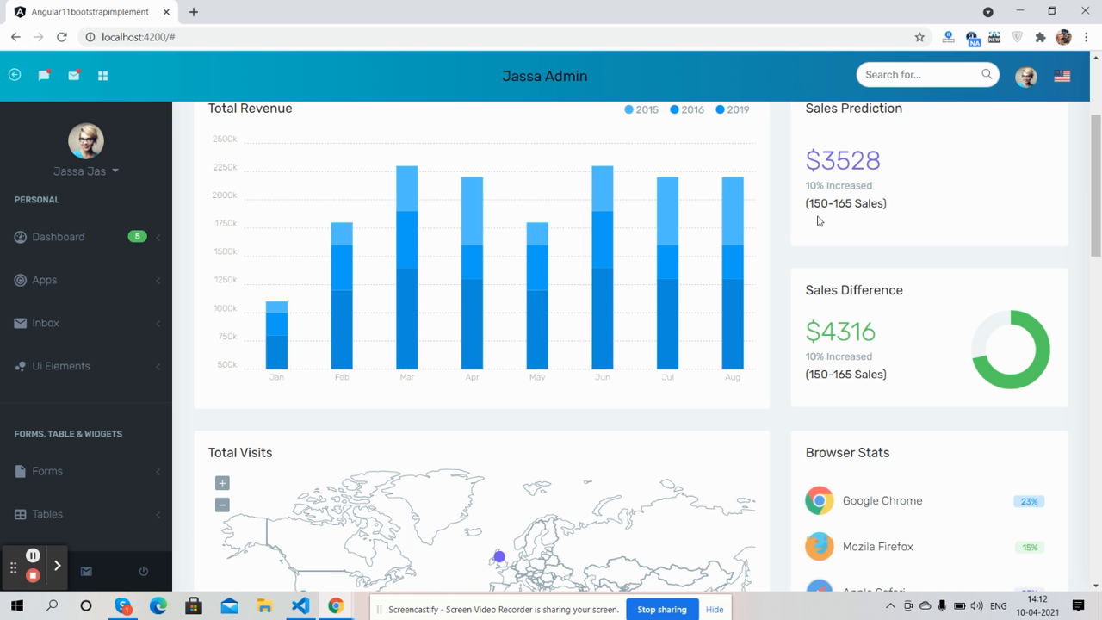
{"action": "scroll", "scroll_direction": "down", "scroll_amount": 3}
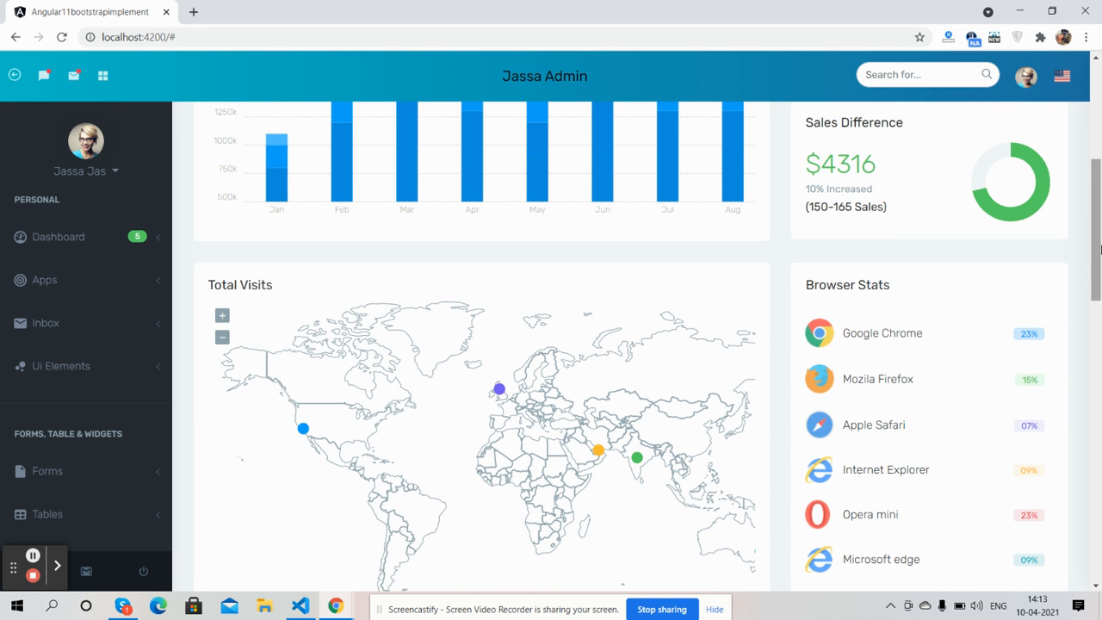
{"action": "scroll", "scroll_direction": "down", "scroll_amount": 3}
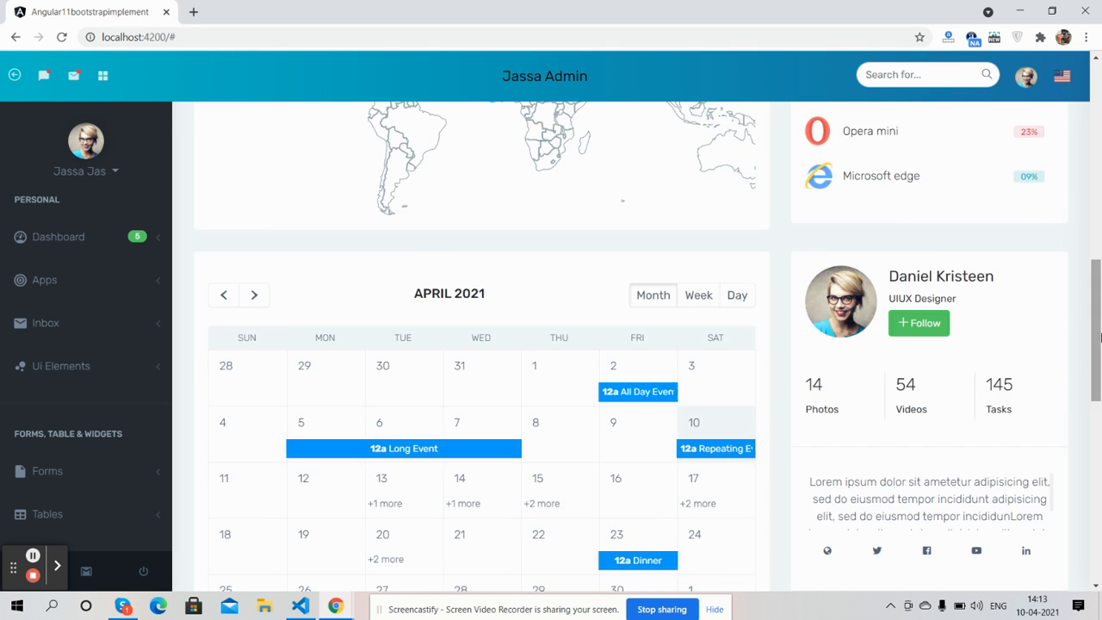
{"action": "scroll", "scroll_direction": "down", "scroll_amount": 3}
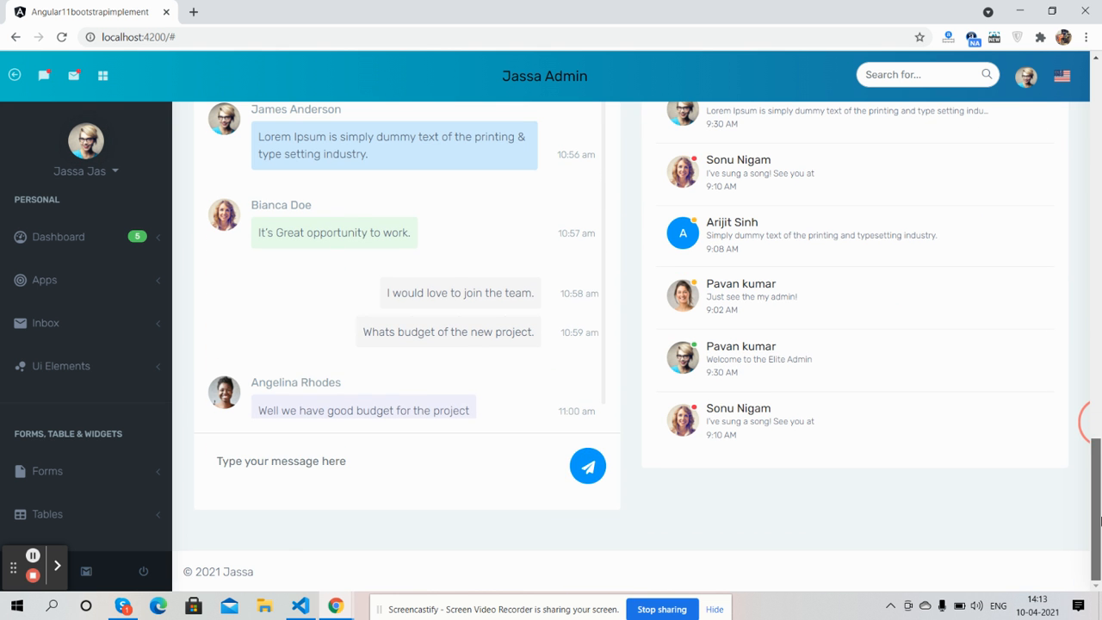
Enter "sdsd" in the chat message box without sending it.
{"action": "left_click", "coordinate": [336, 462]}
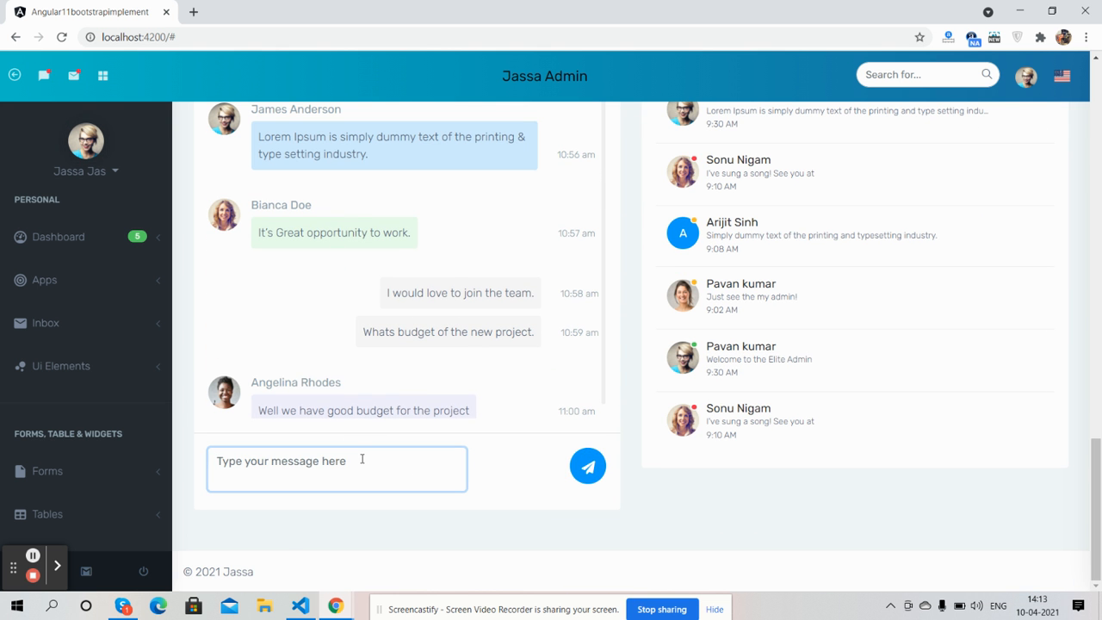
{"action": "type", "text": "sdsd"}
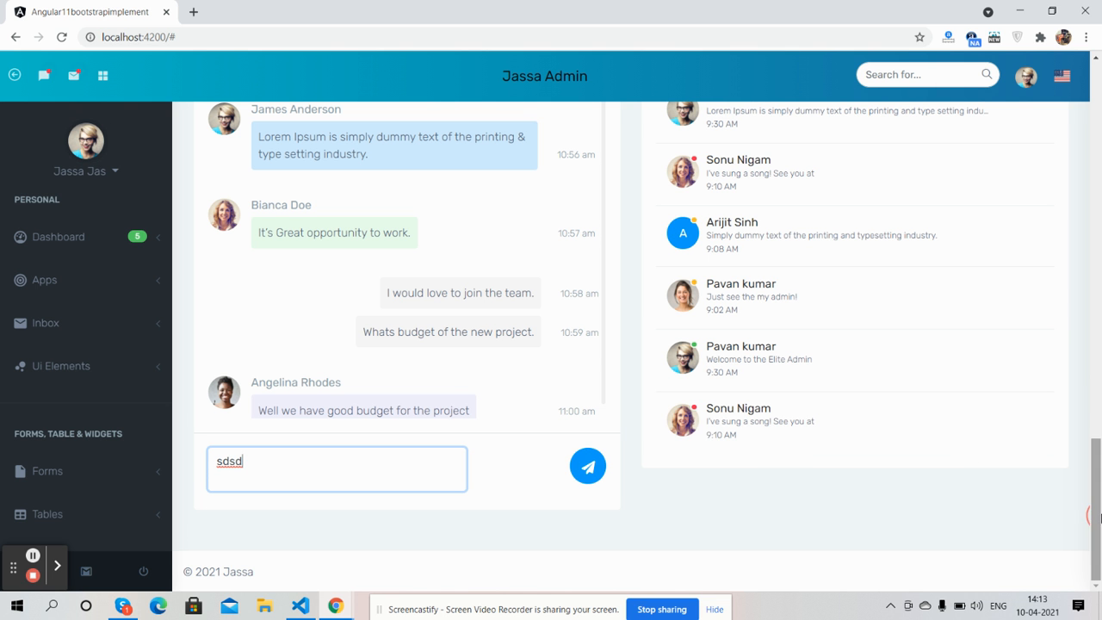
{"action": "mouse_move", "coordinate": [87, 572]}
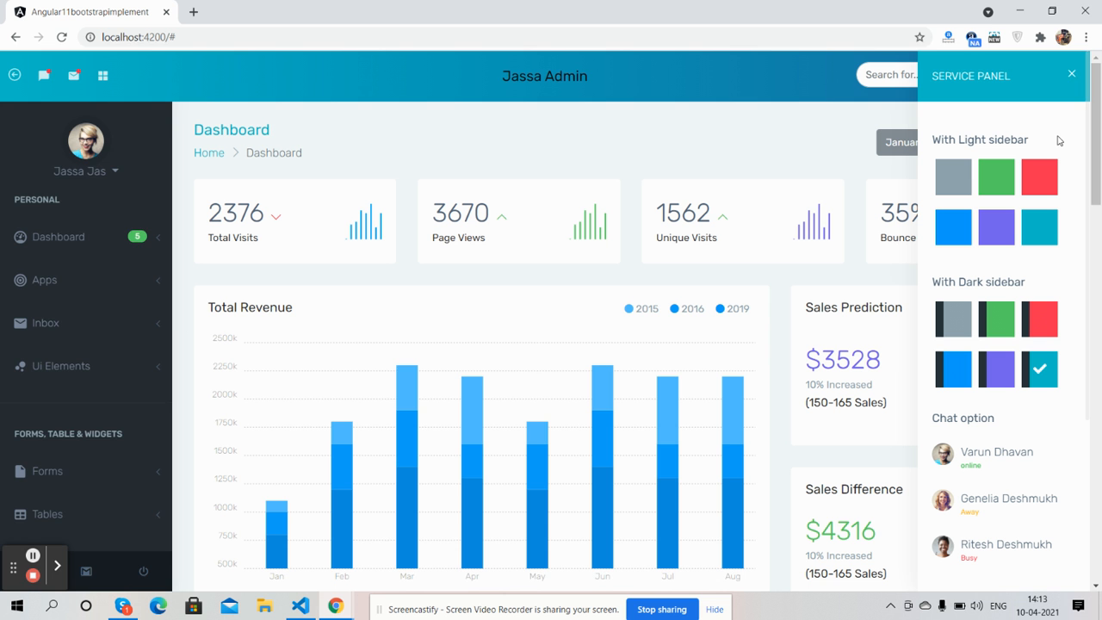
Try the red and grey light-sidebar themes, then apply the blue theme with a dark sidebar.
{"action": "left_click", "coordinate": [1040, 175]}
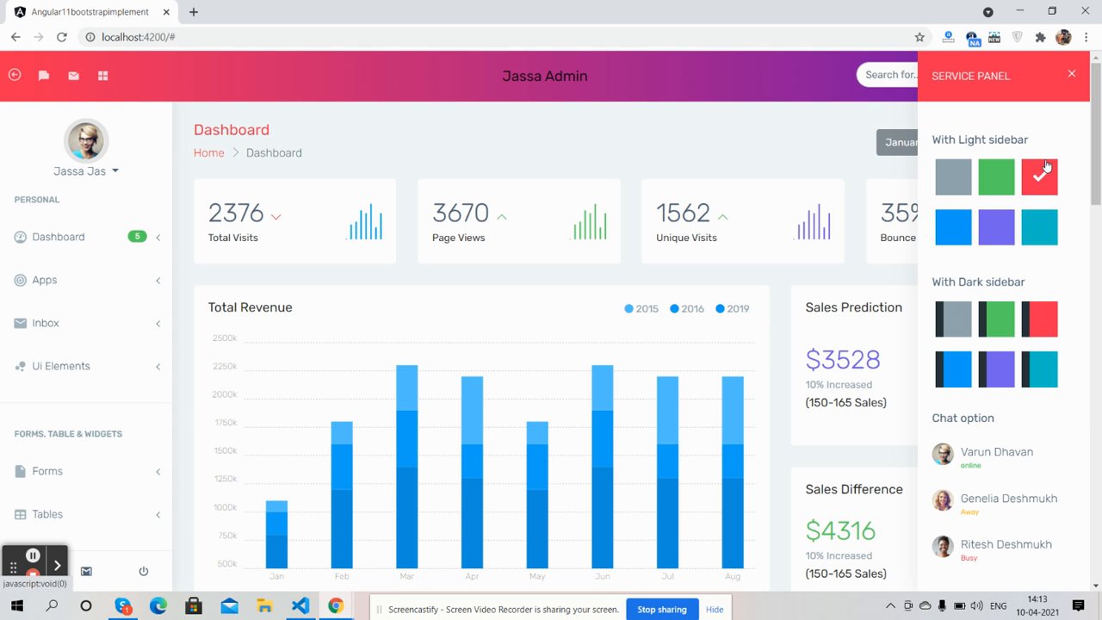
{"action": "left_click", "coordinate": [995, 176]}
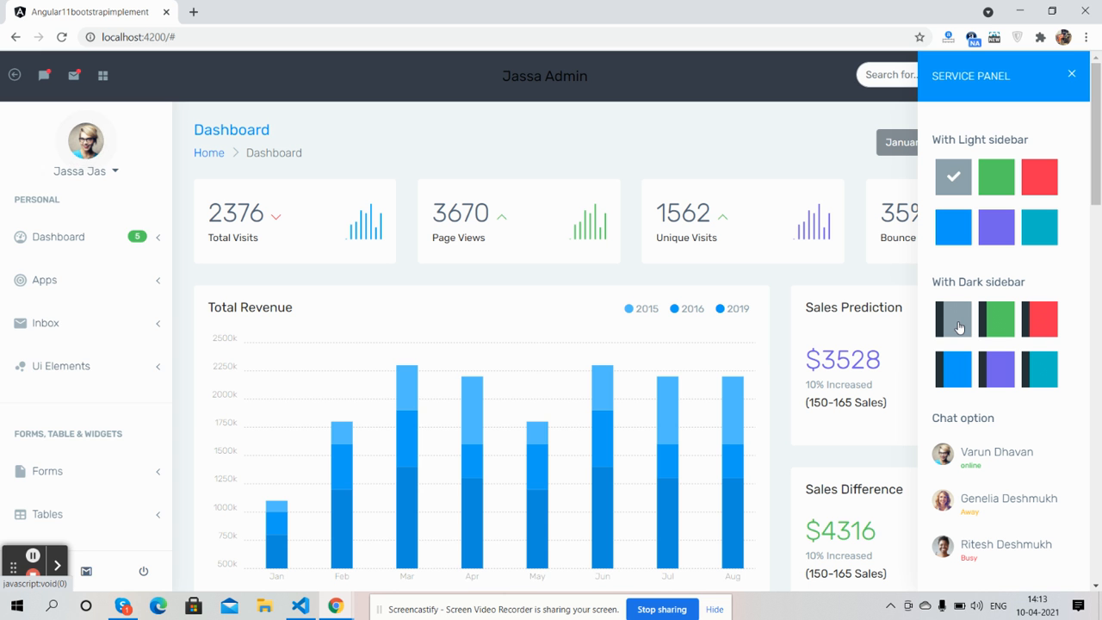
{"action": "left_click", "coordinate": [996, 319]}
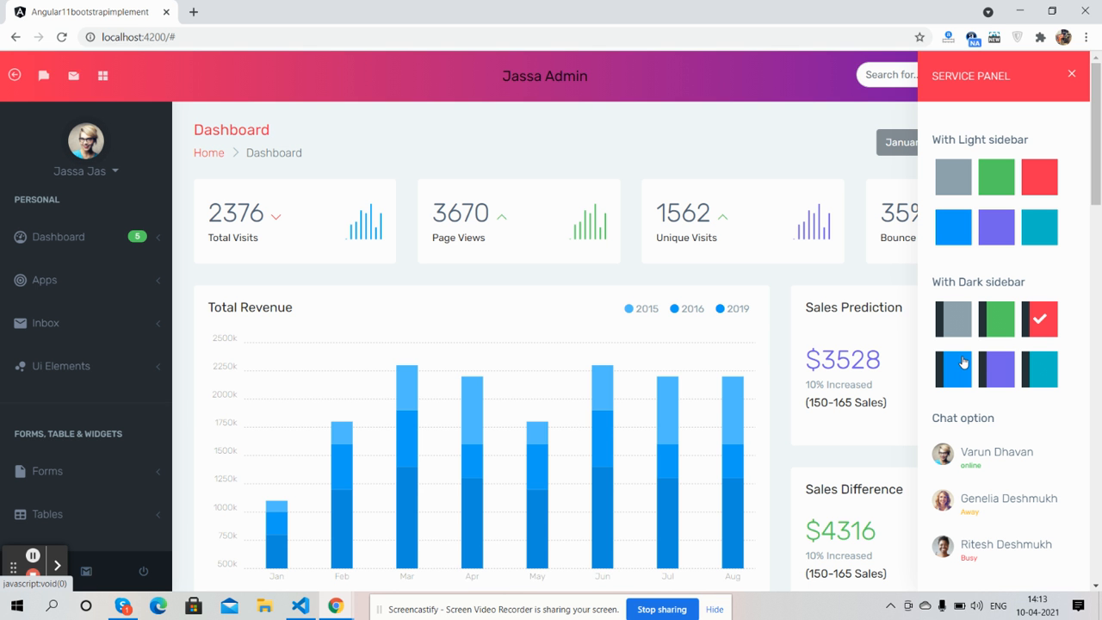
{"action": "left_click", "coordinate": [954, 369]}
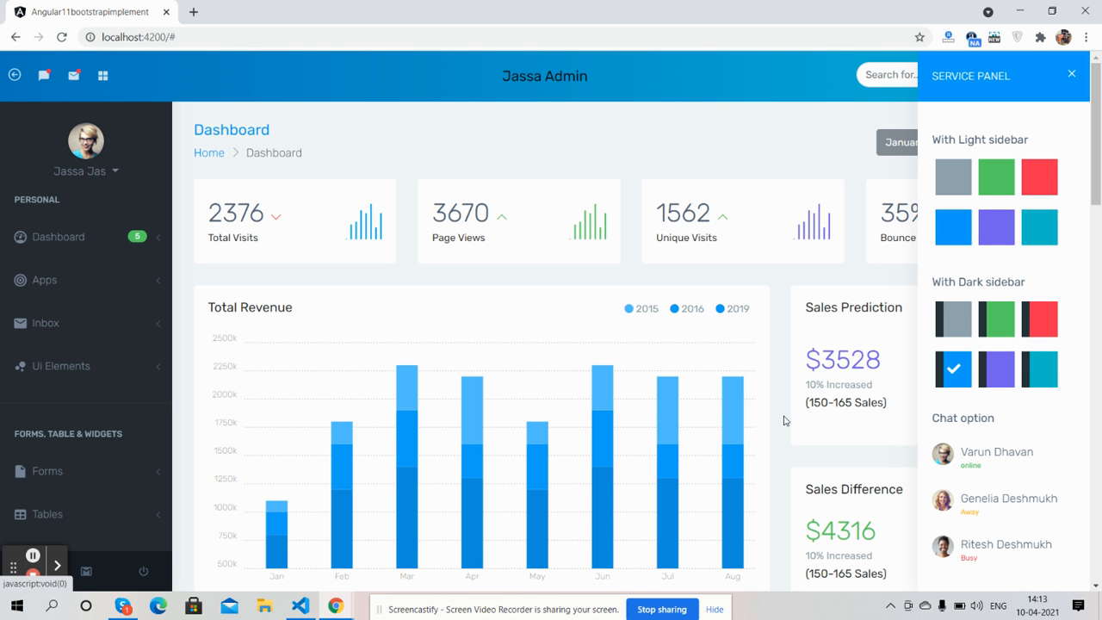
{"action": "mouse_move", "coordinate": [736, 558]}
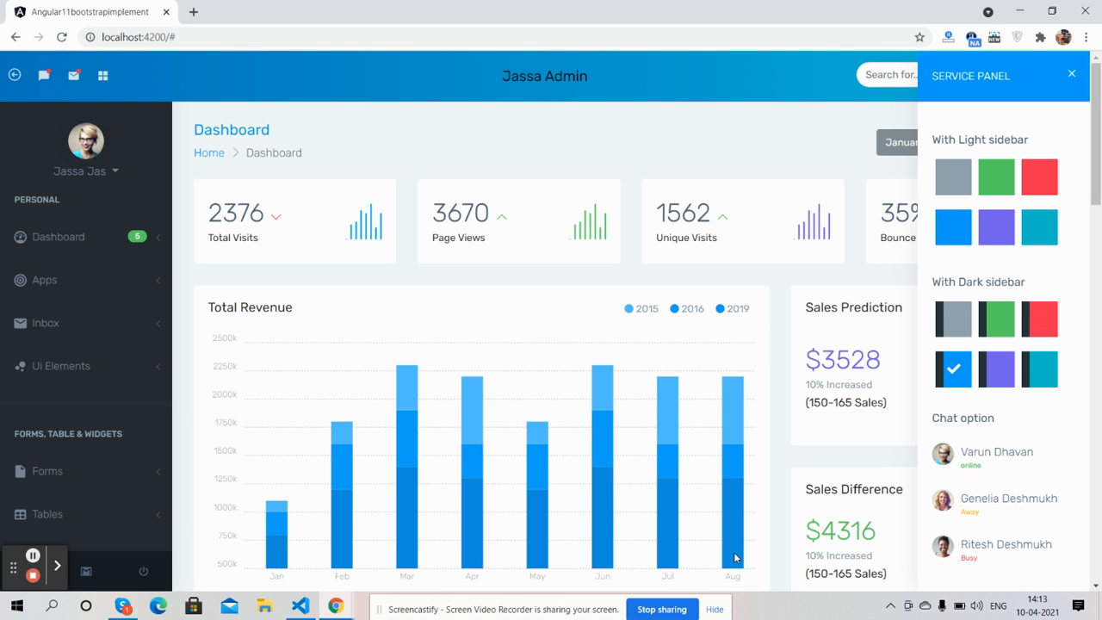